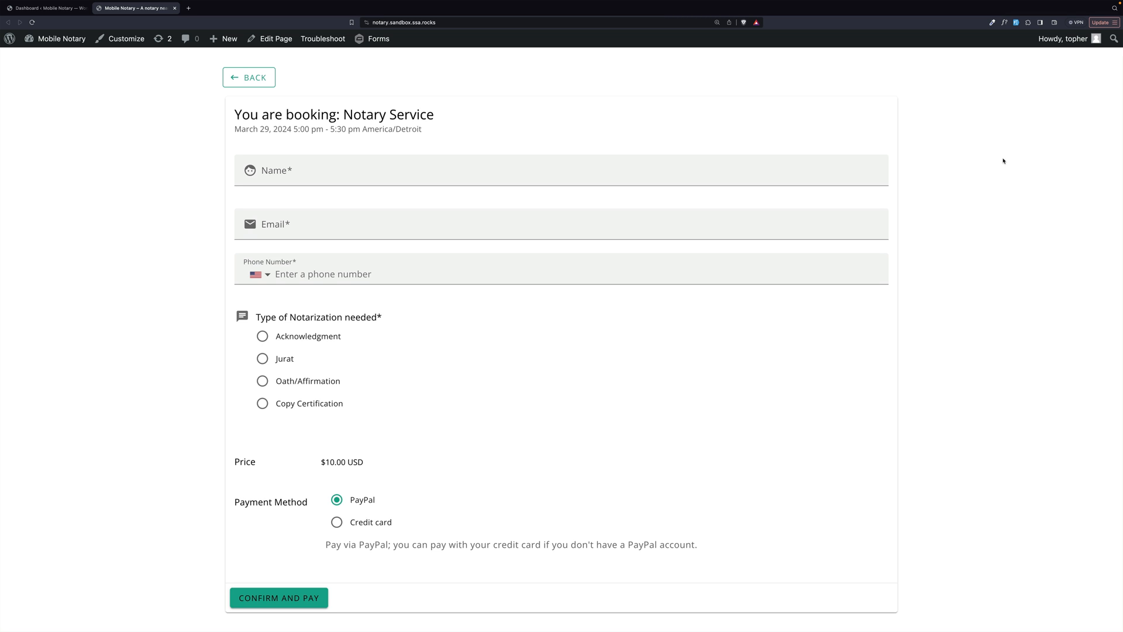
mouse_move(868, 158)
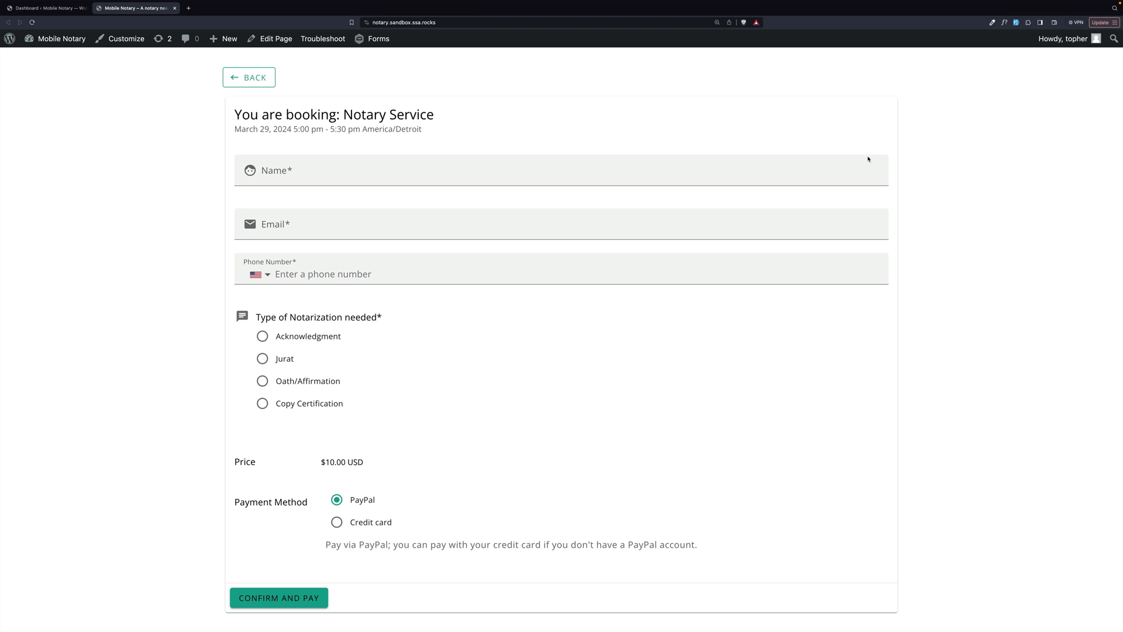
- Switch from the Notary Service booking form to the WordPress admin dashboard
click(47, 8)
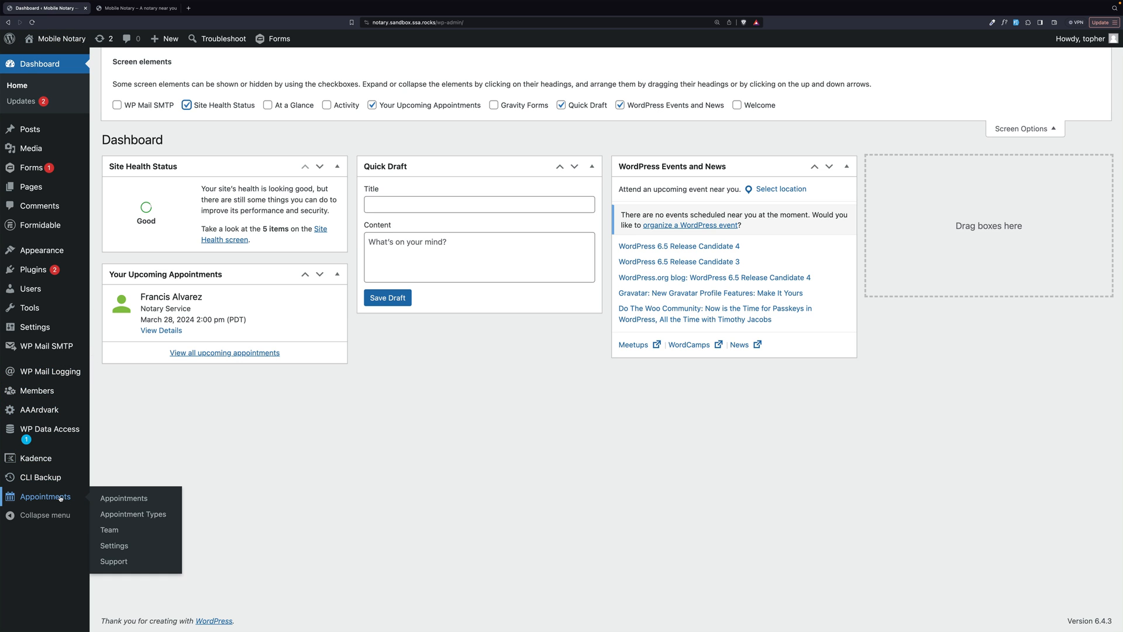
- Open the Notary Service appointment type from the Appointment Types list
click(132, 516)
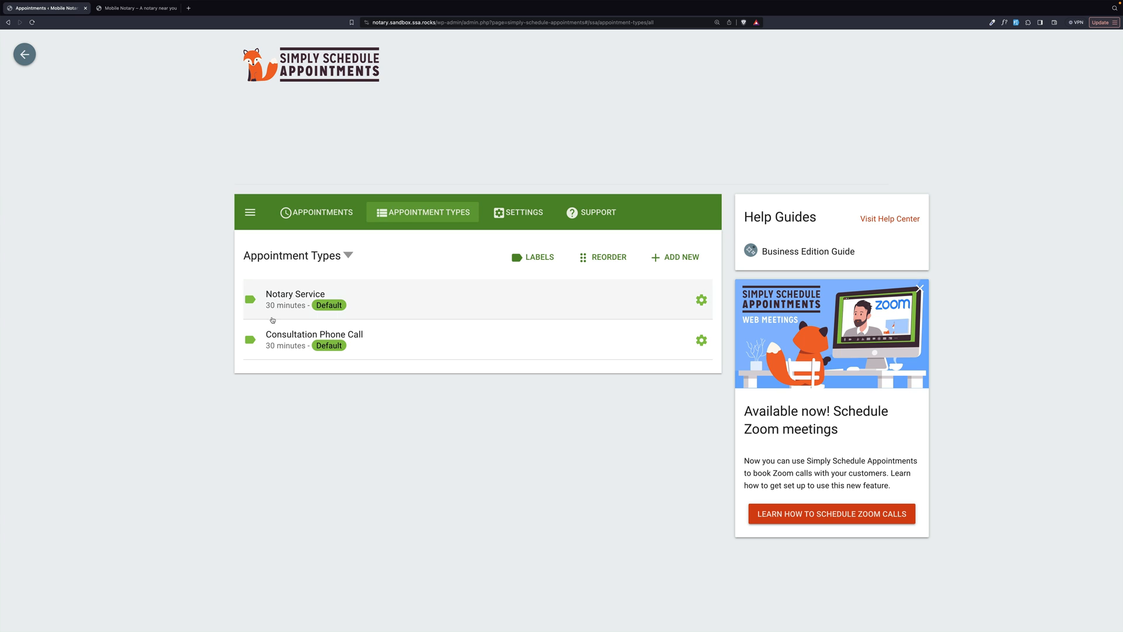
mouse_move(282, 300)
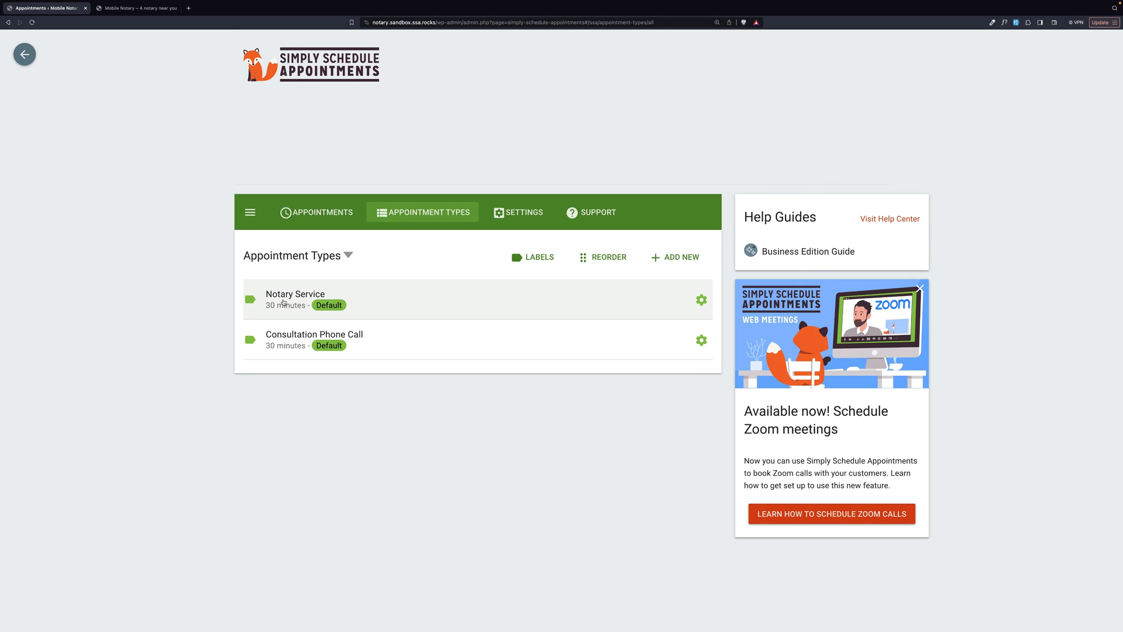
click(295, 298)
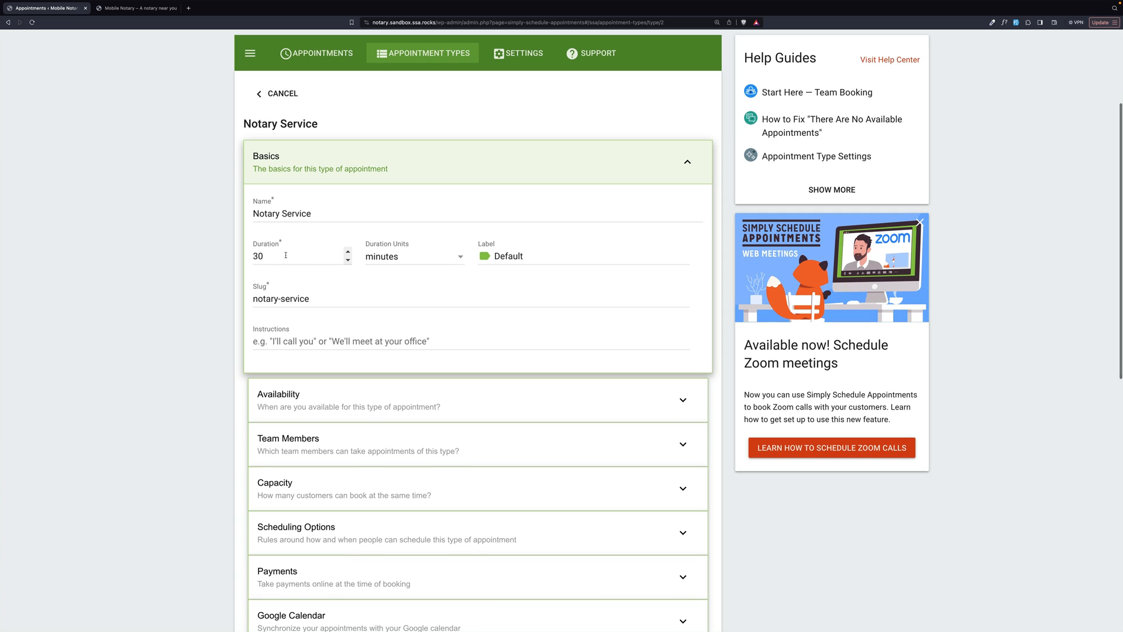
mouse_move(426, 261)
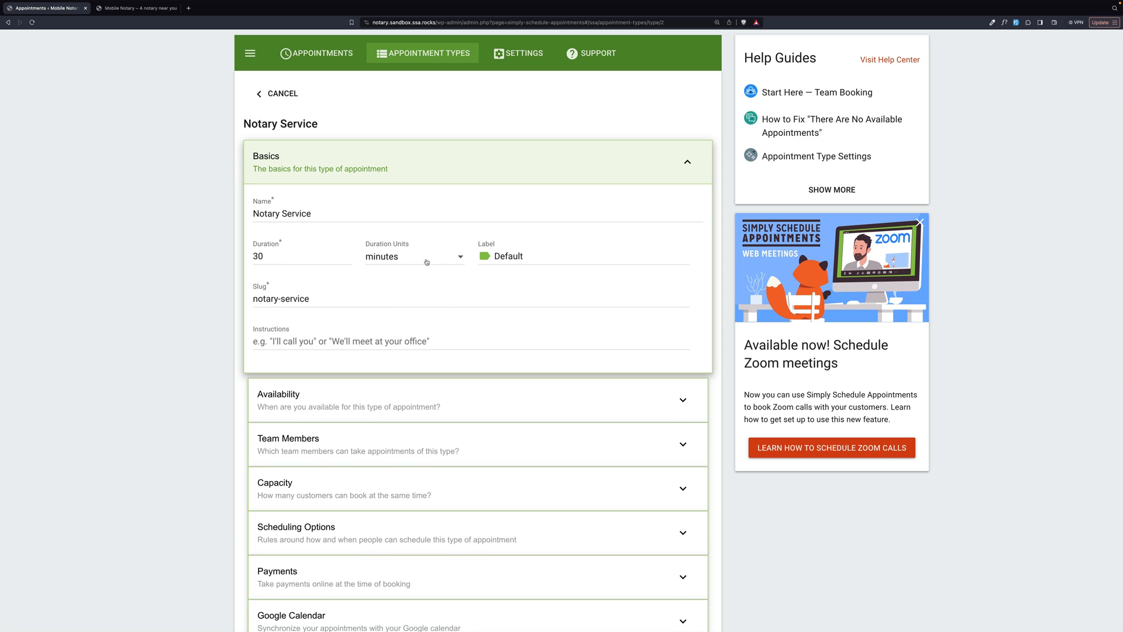
mouse_move(544, 262)
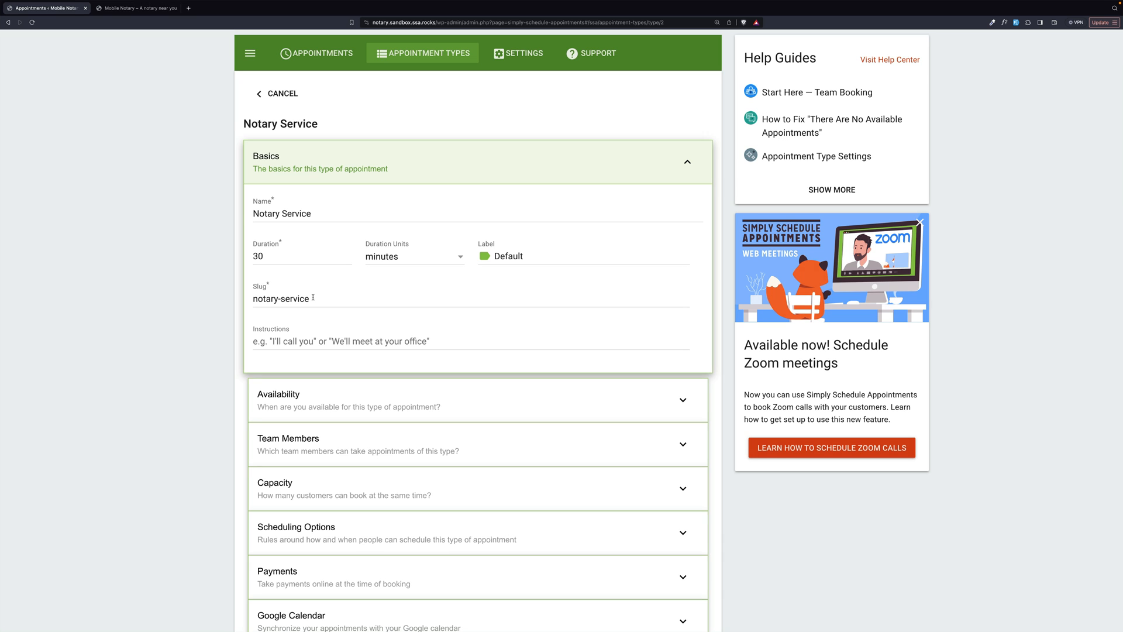
mouse_move(407, 330)
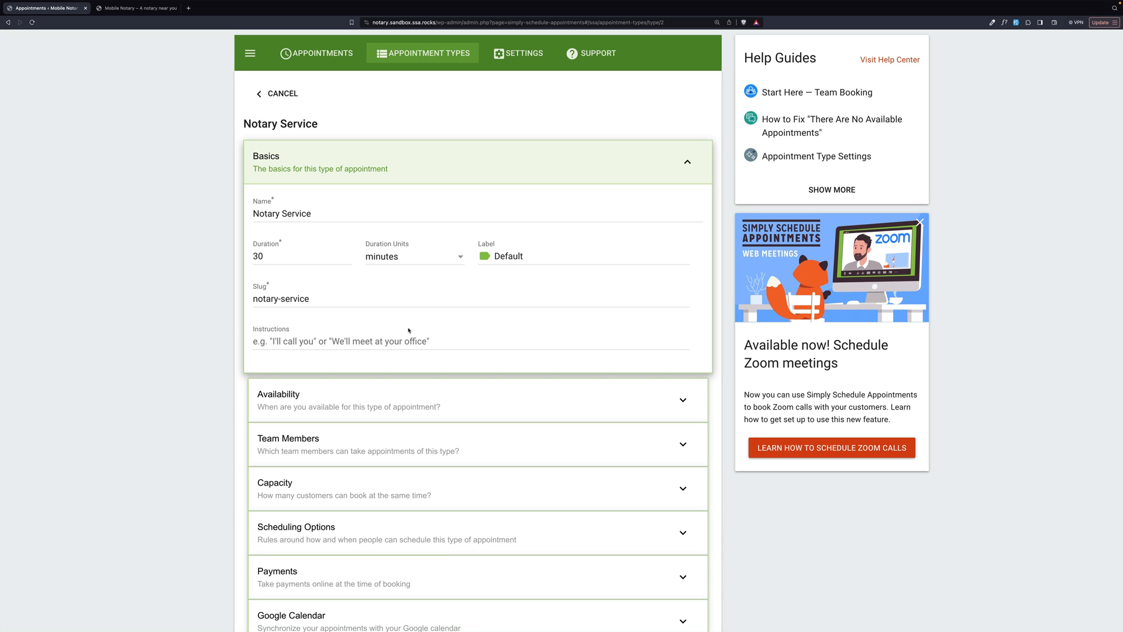
scroll(down, 3)
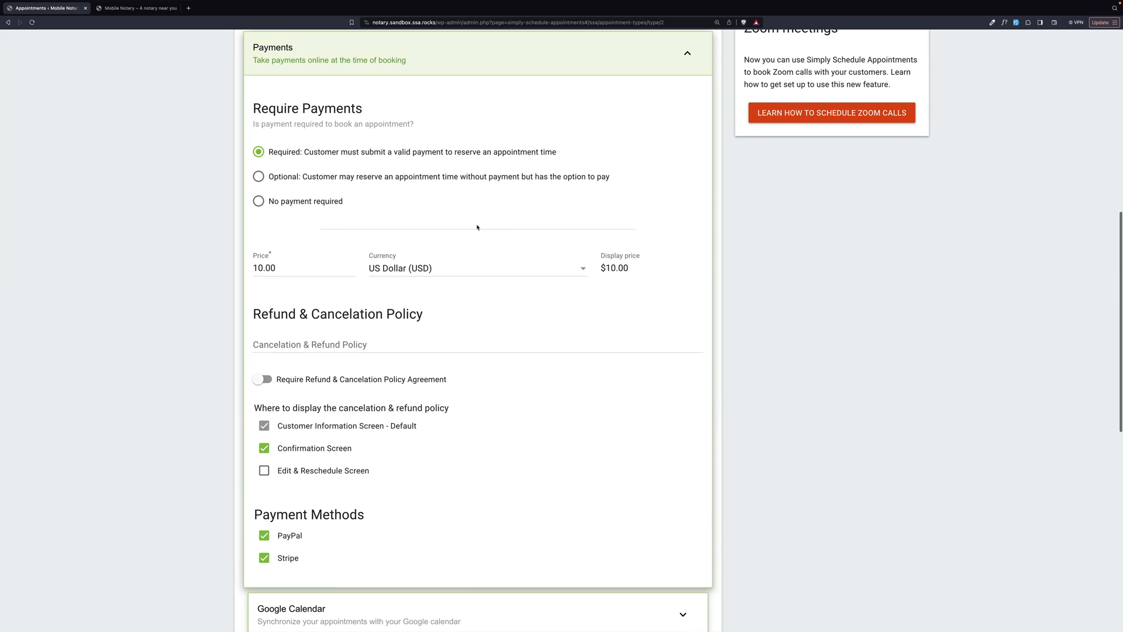
mouse_move(372, 162)
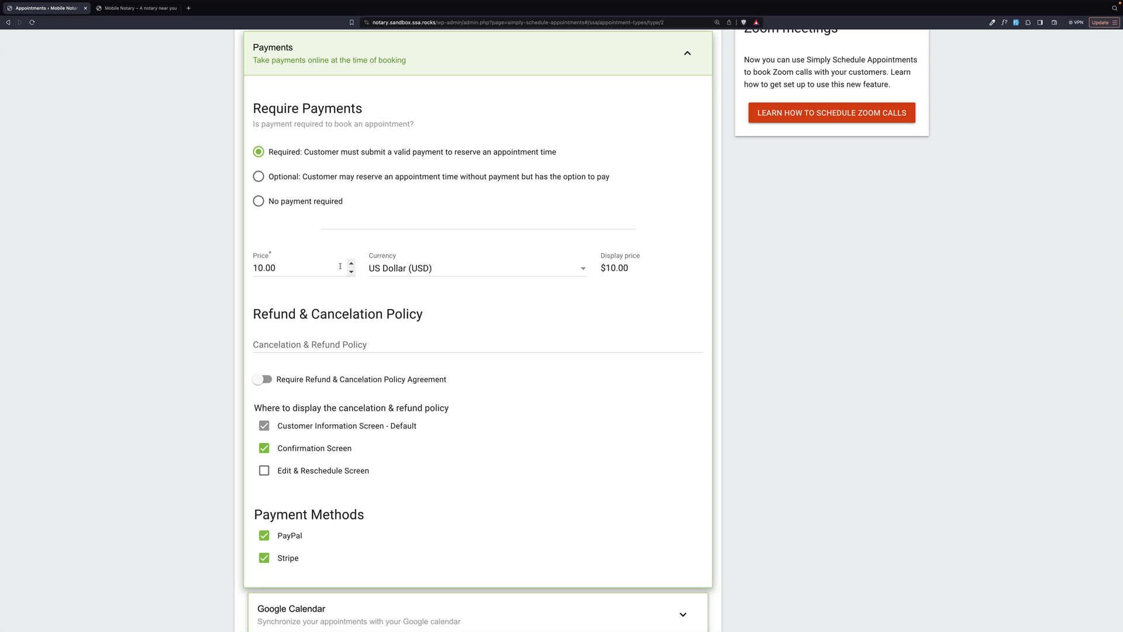
click(476, 268)
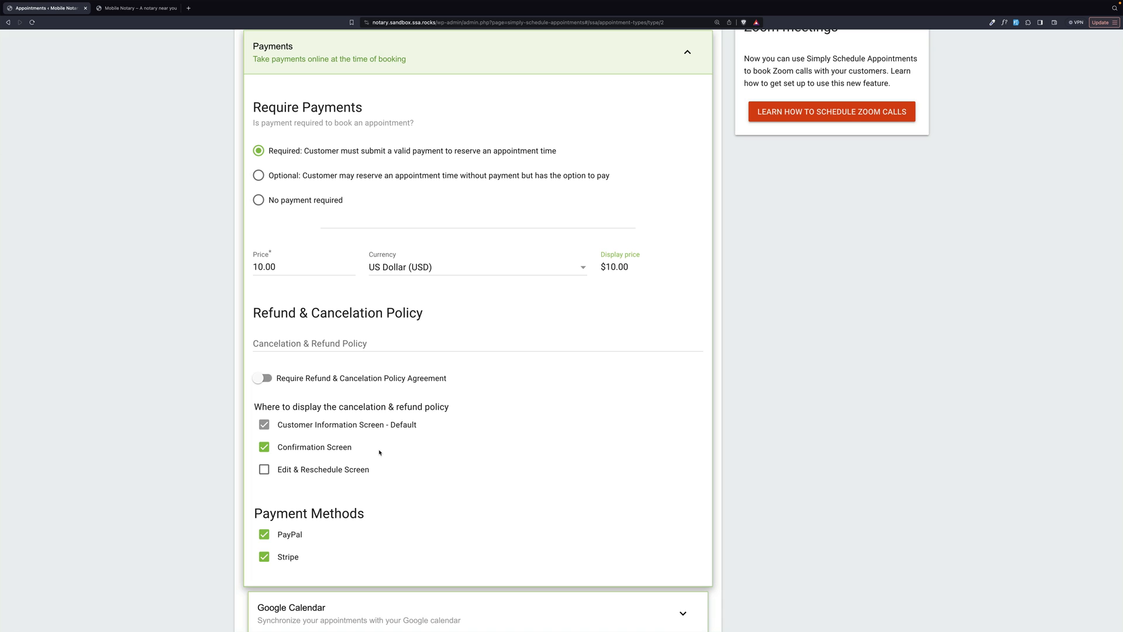
mouse_move(348, 506)
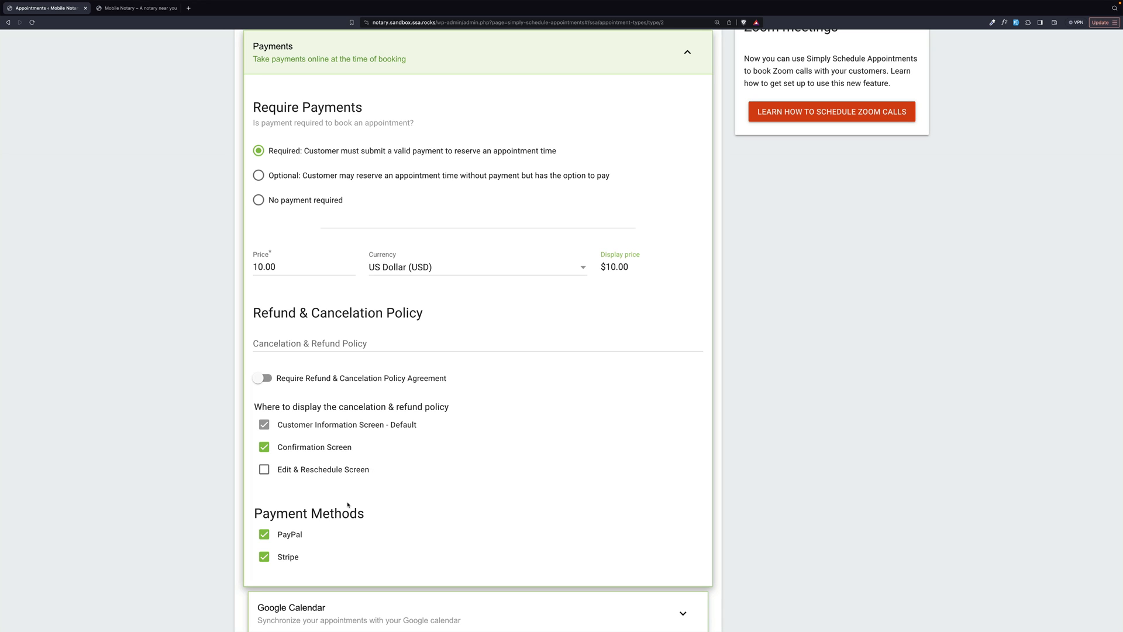
mouse_move(292, 562)
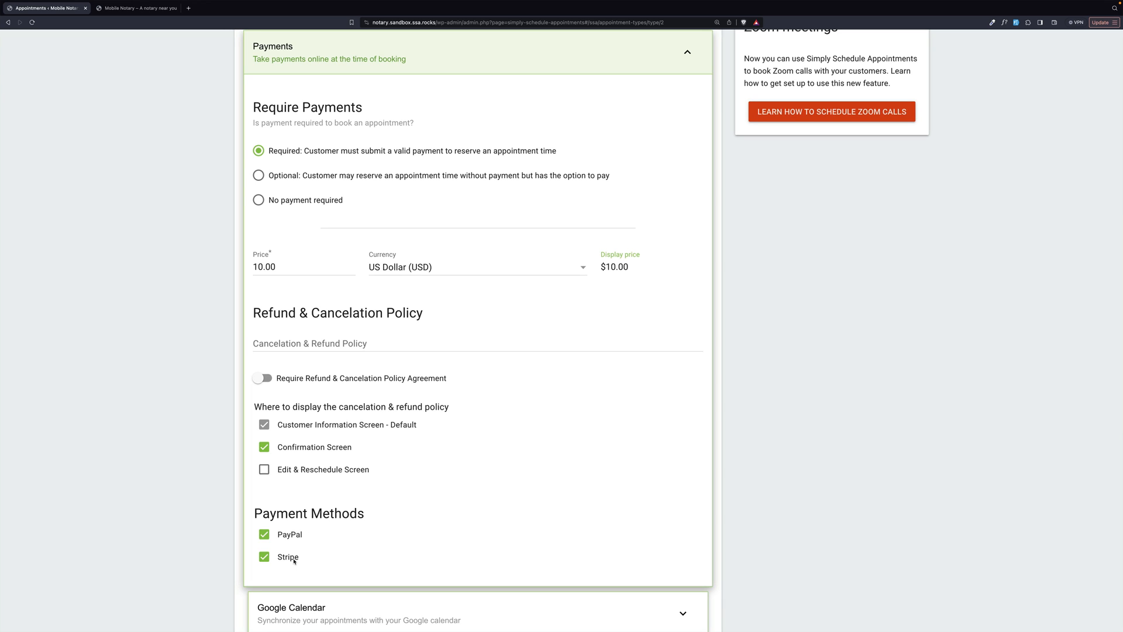
mouse_move(346, 495)
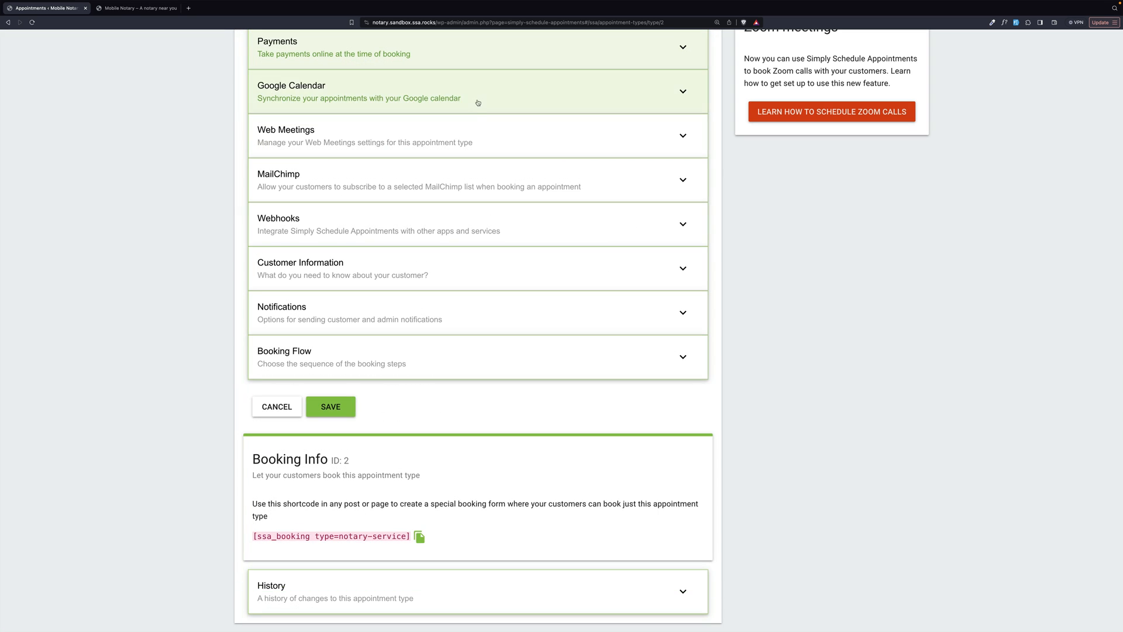
mouse_move(461, 256)
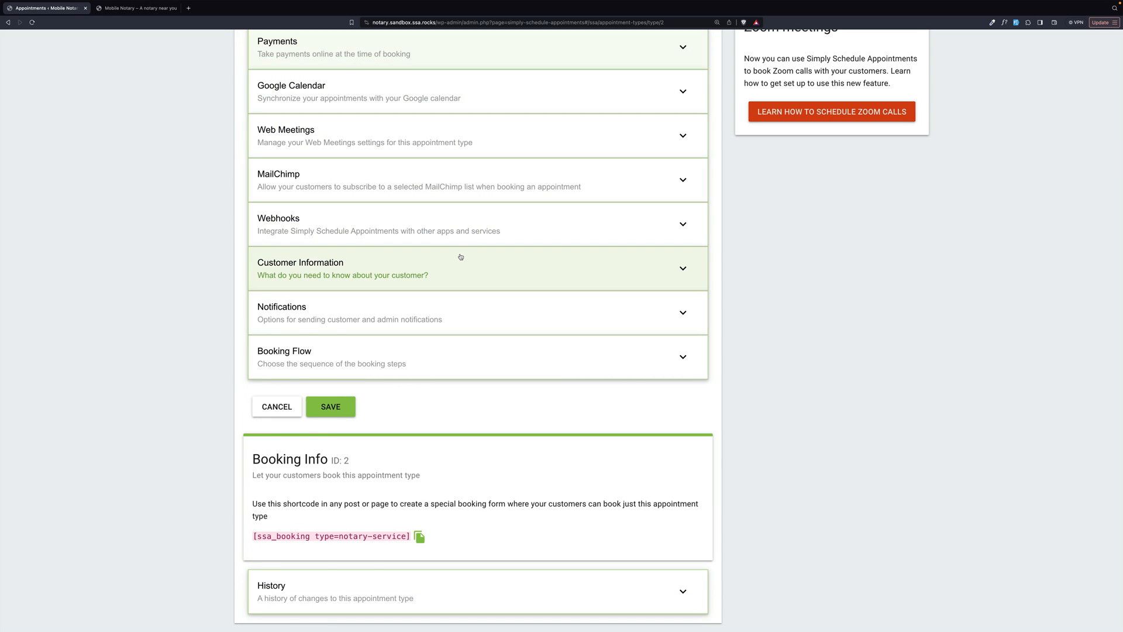
- Edit the 'Type of Notarization needed' customer field listing its four radio values
click(476, 270)
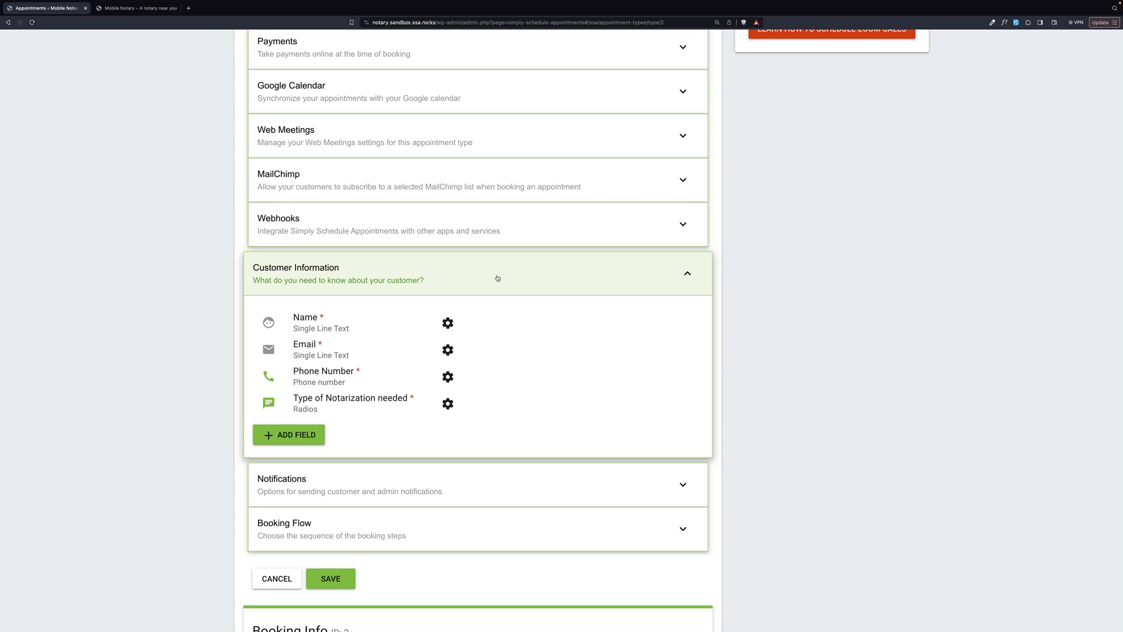
mouse_move(455, 363)
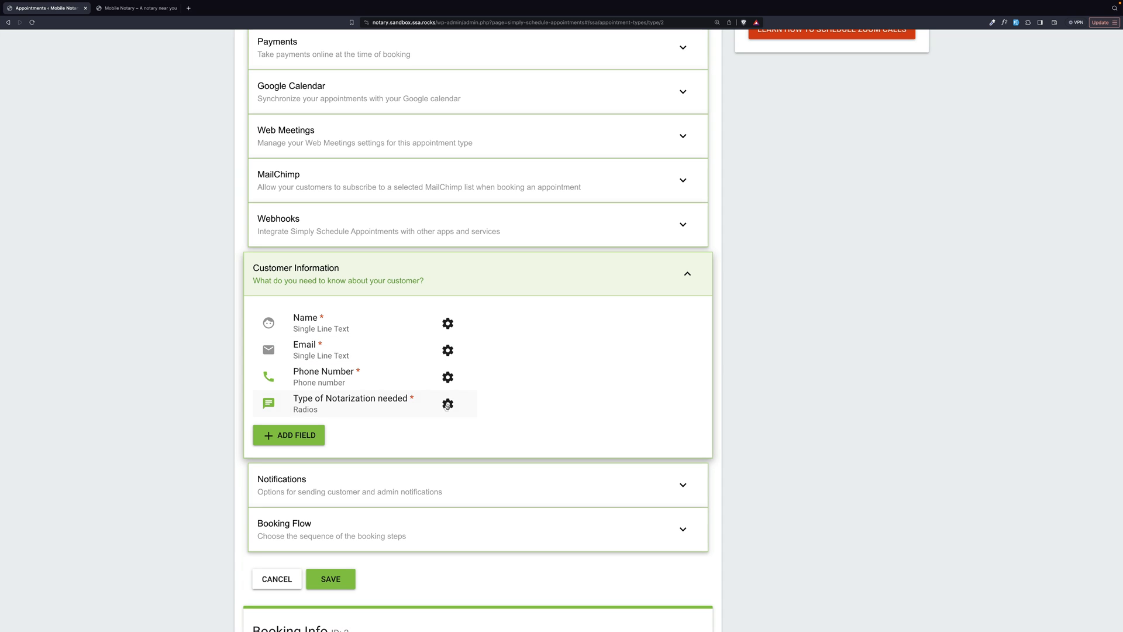
click(448, 404)
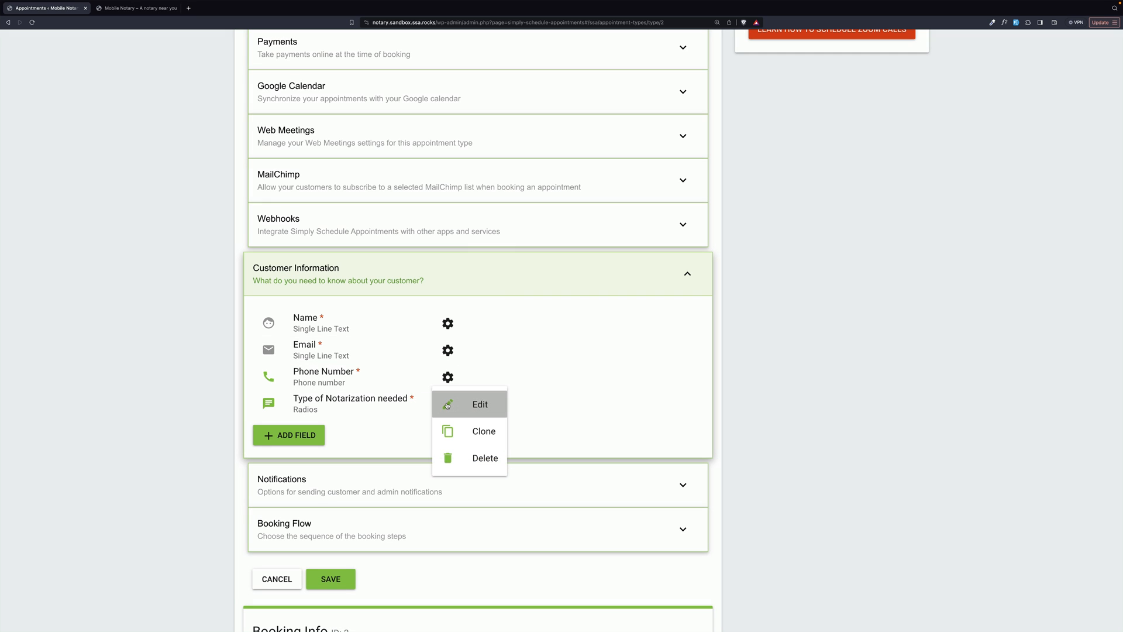
click(480, 403)
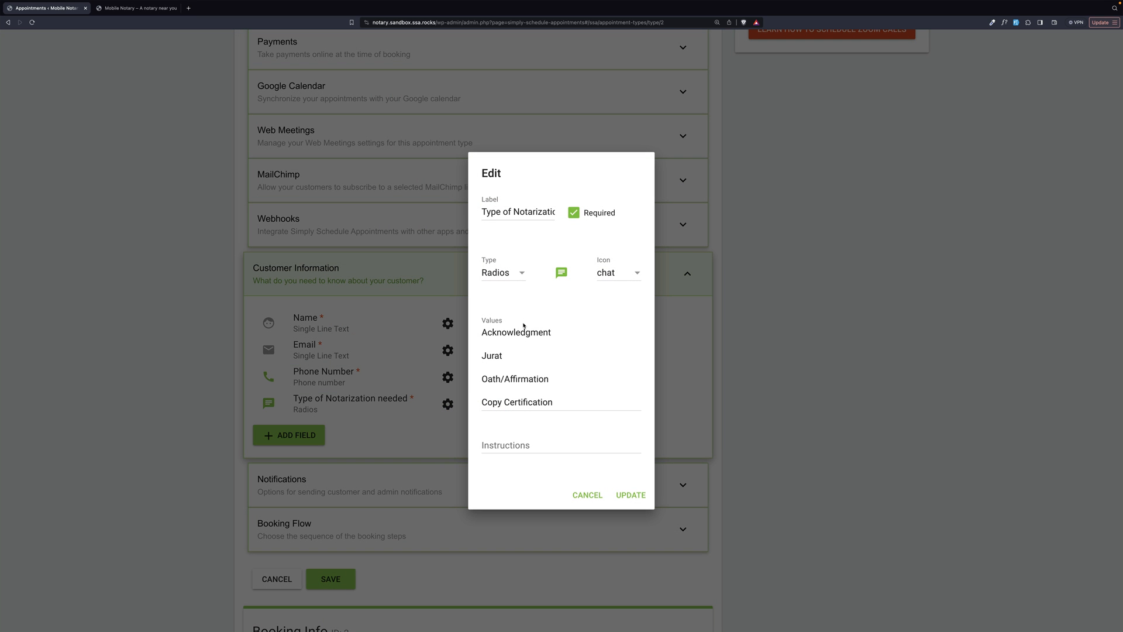
mouse_move(534, 366)
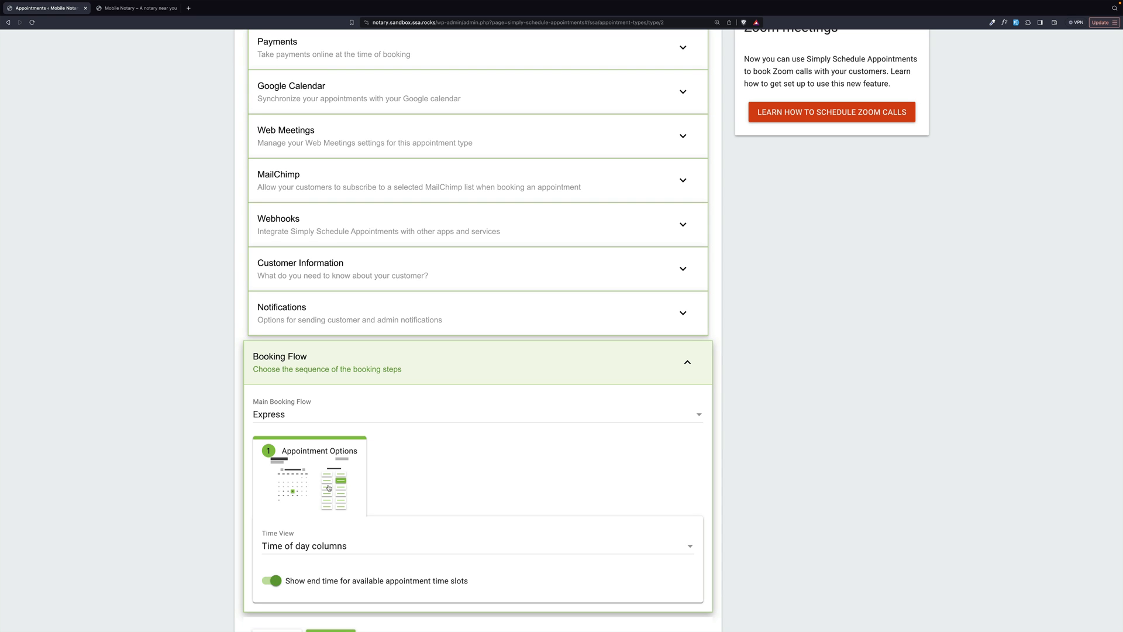
mouse_move(363, 479)
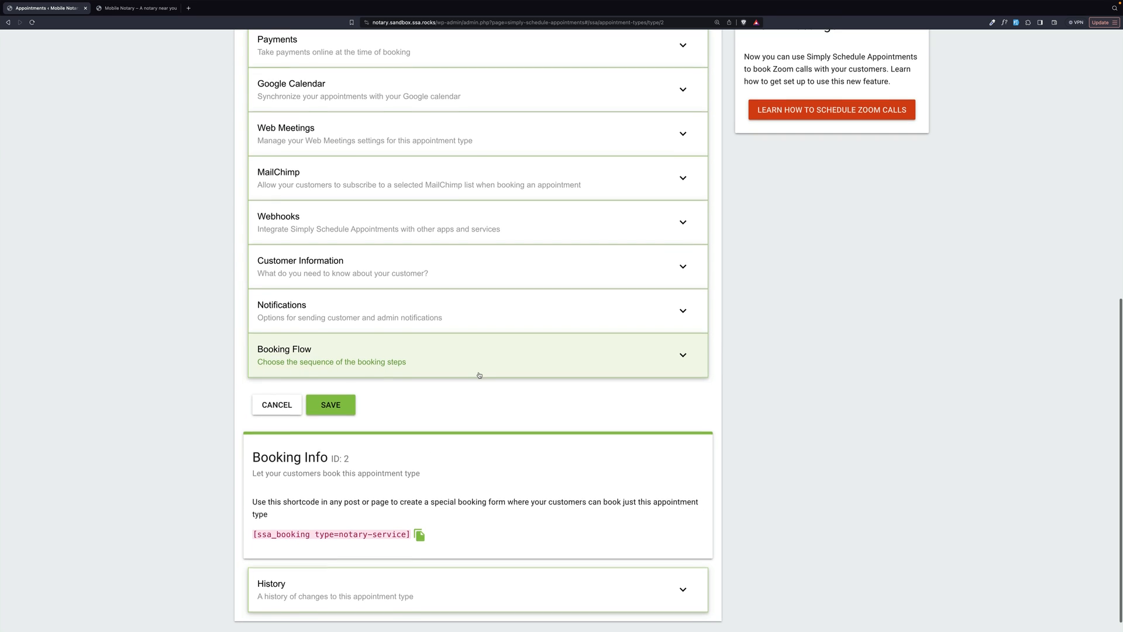
scroll(down, 3)
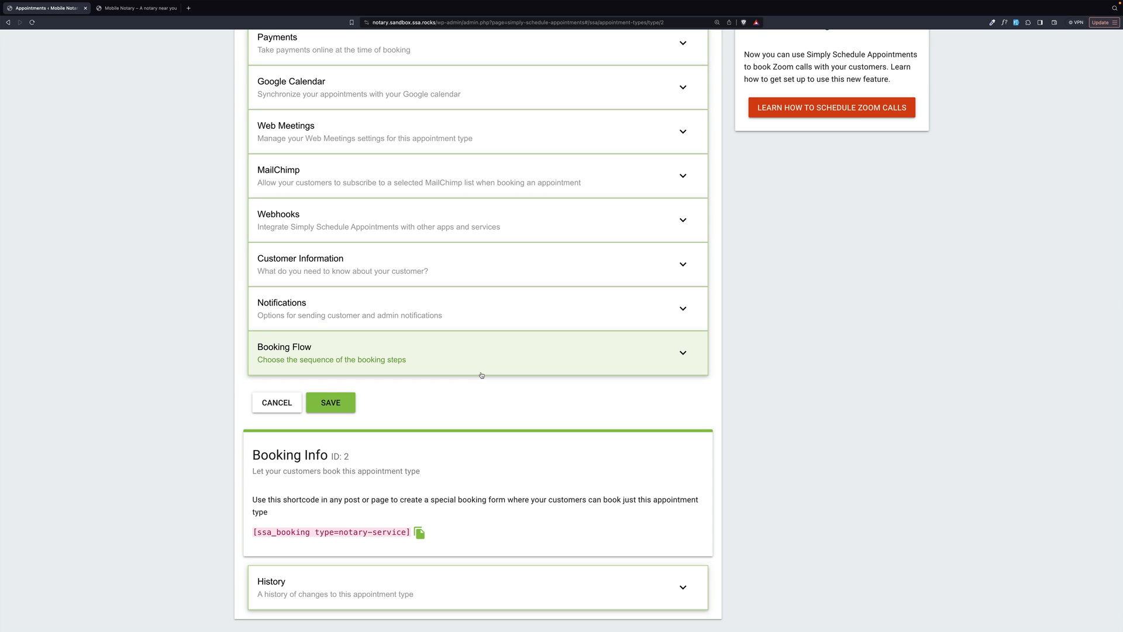
mouse_move(362, 388)
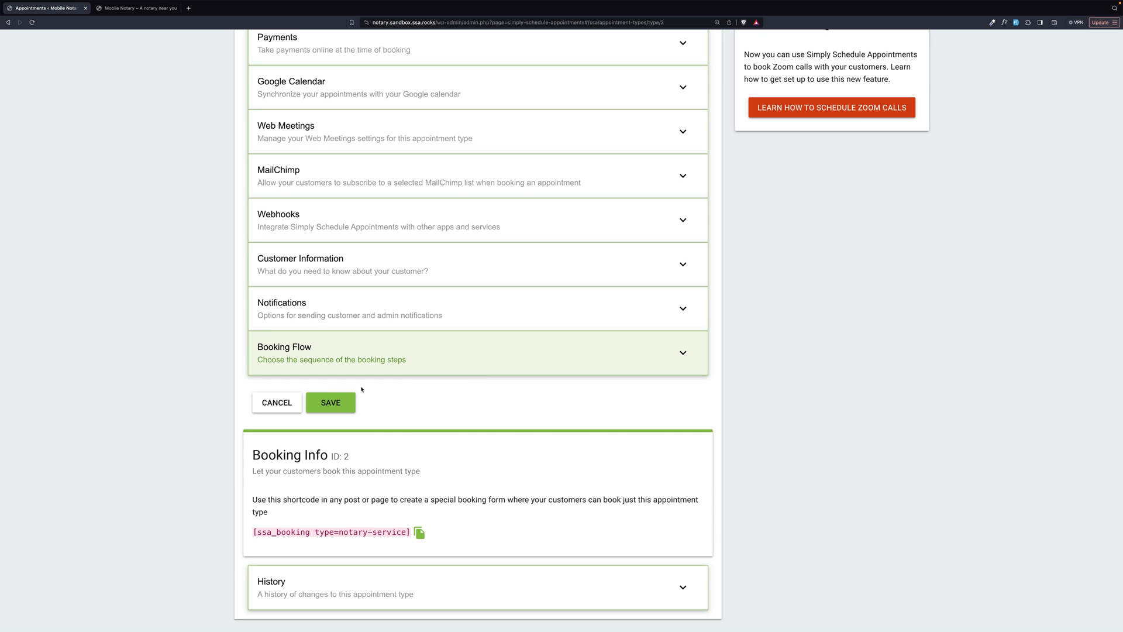
- On the public Mobile Notary site, select March 29, 2024 at 1:00–1:30 PM
click(136, 9)
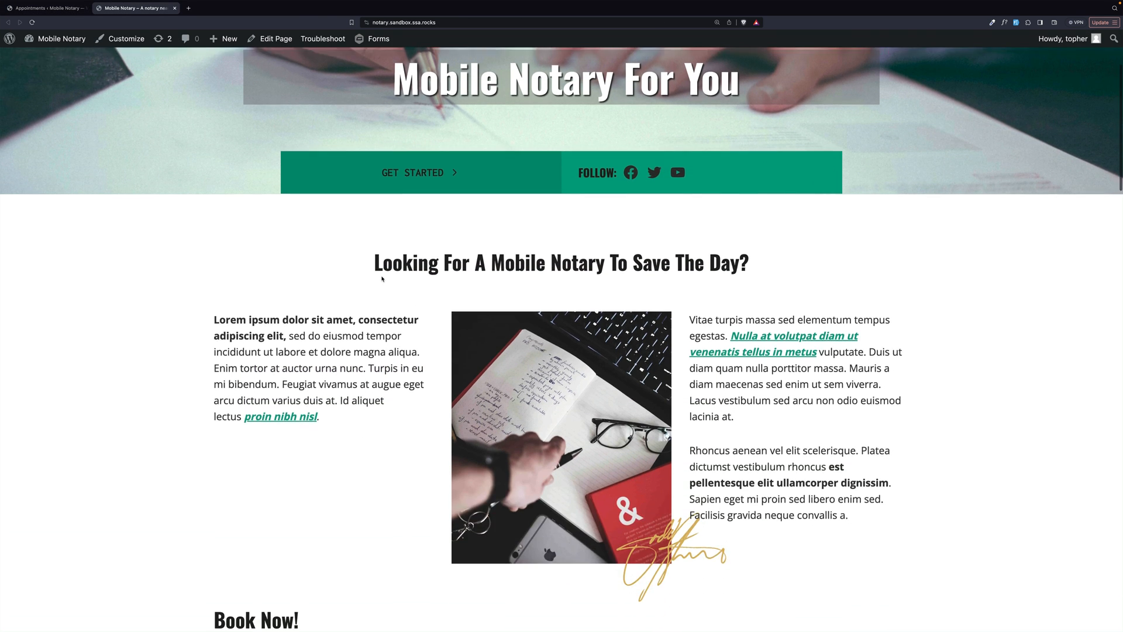
scroll(down, 3)
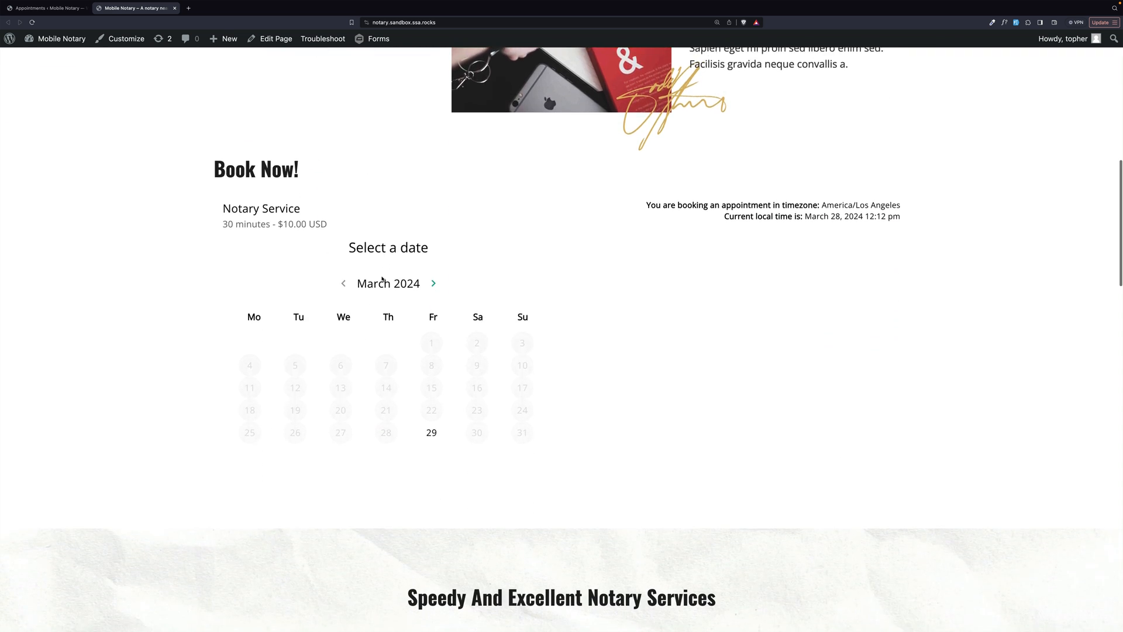
scroll(down, 3)
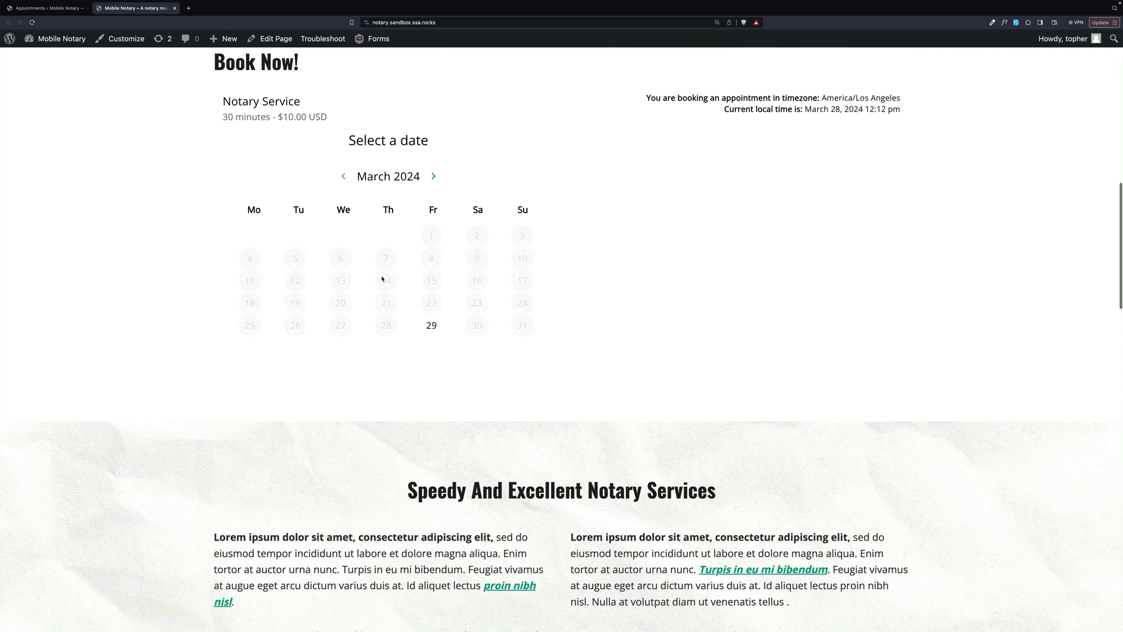
click(432, 325)
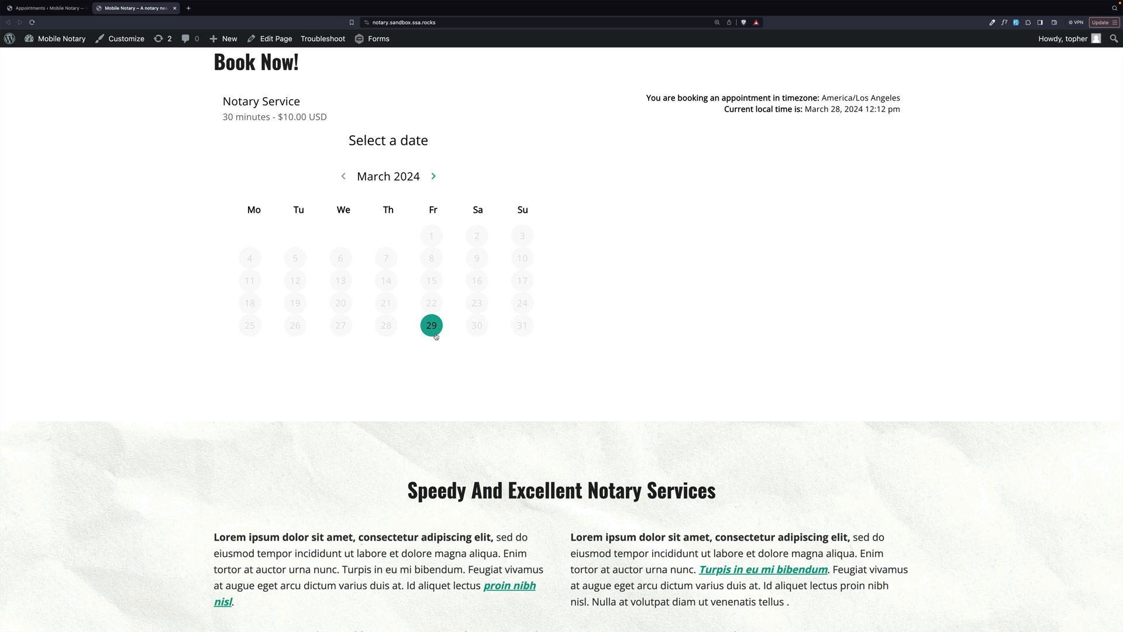
click(432, 325)
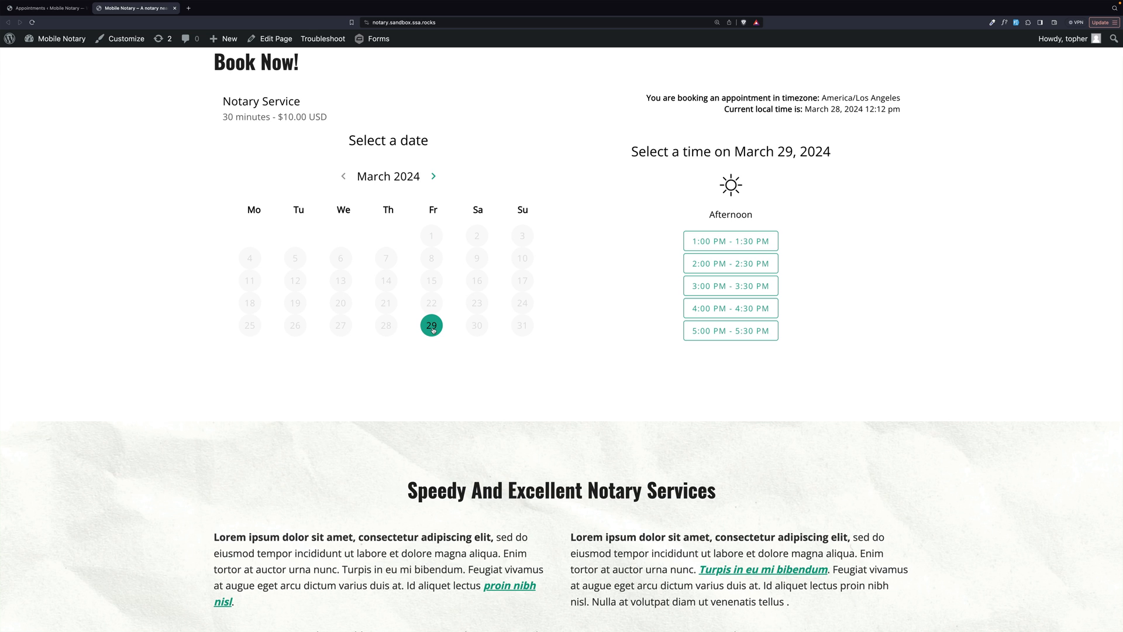
mouse_move(656, 241)
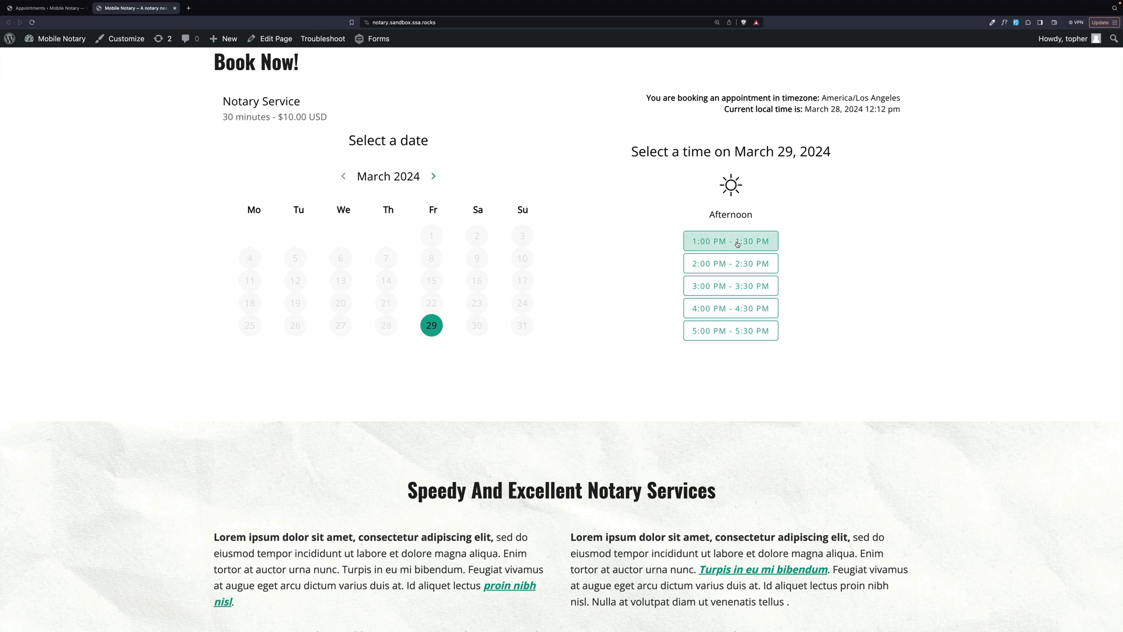
click(730, 241)
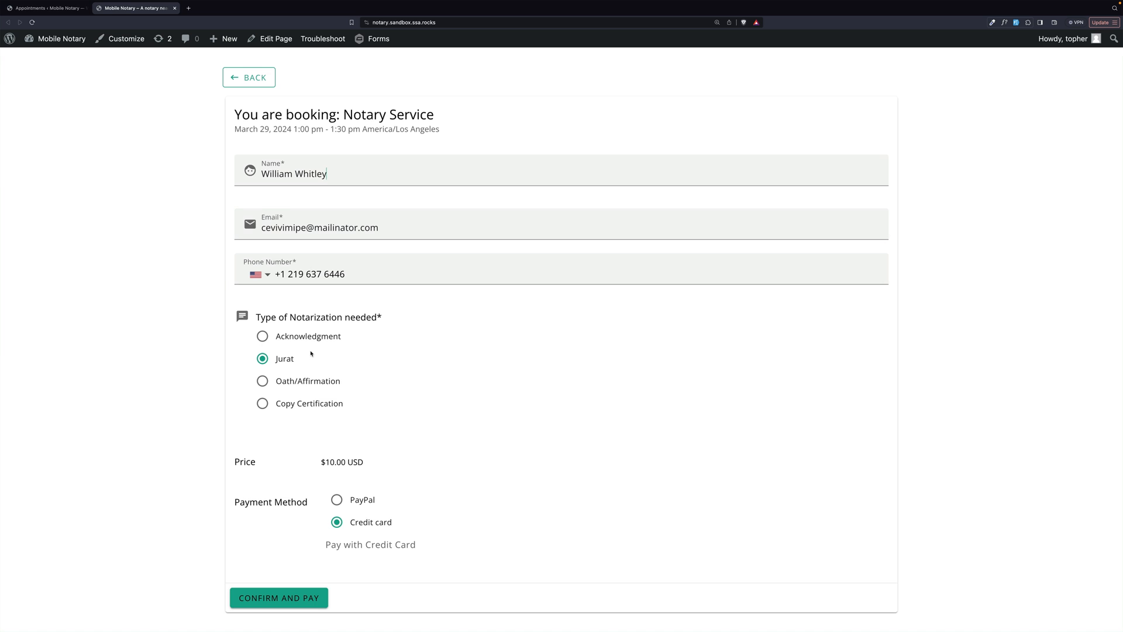
mouse_move(334, 363)
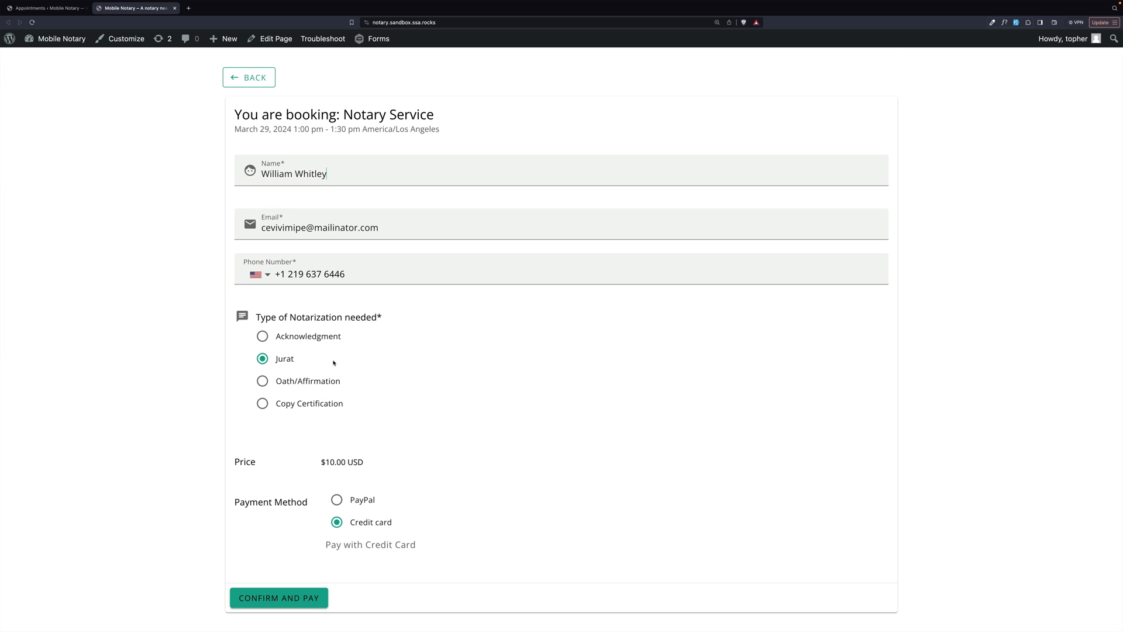
- Confirm the booking with Credit card selected to reach the card payment dialog
scroll(down, 3)
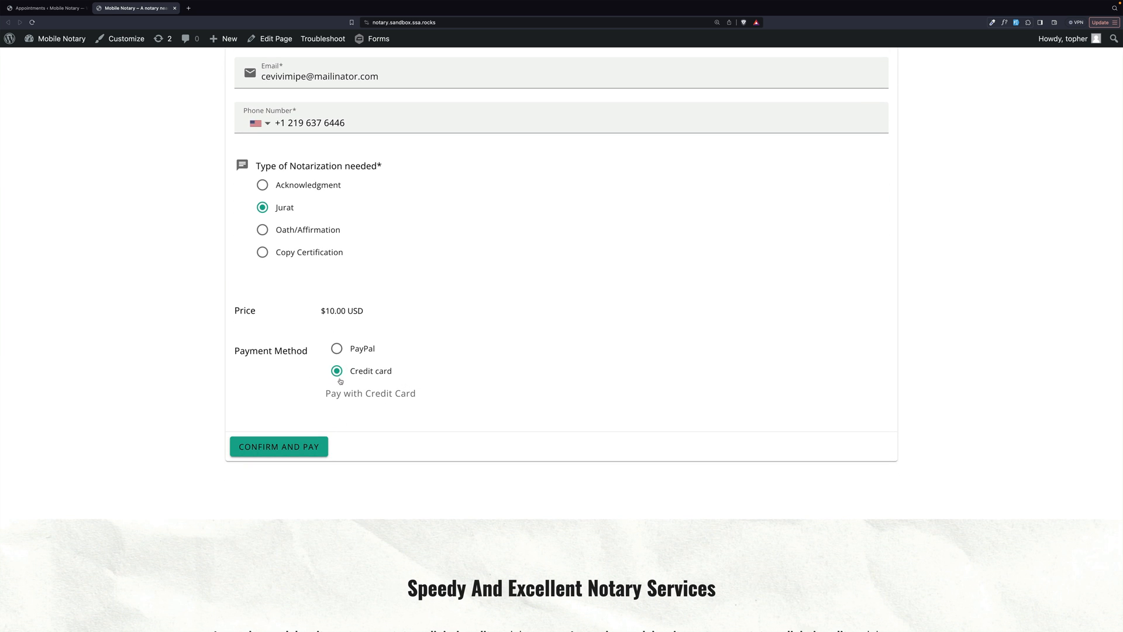
click(278, 445)
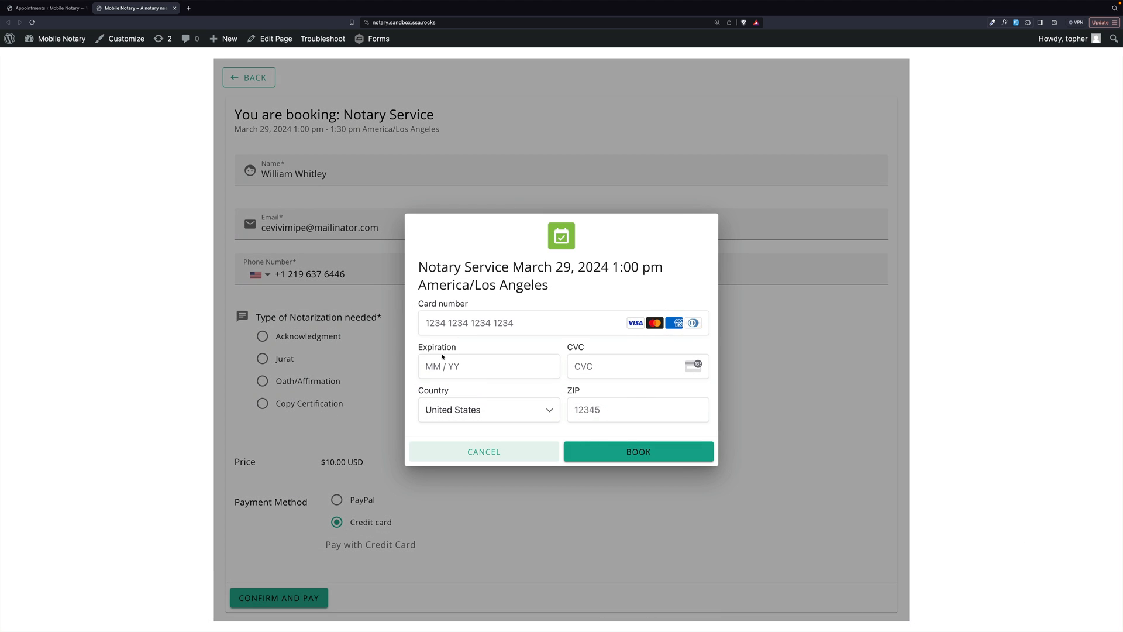
- Enter test card number 4242 4242 and book the March 29 appointment for $10.00
click(522, 323)
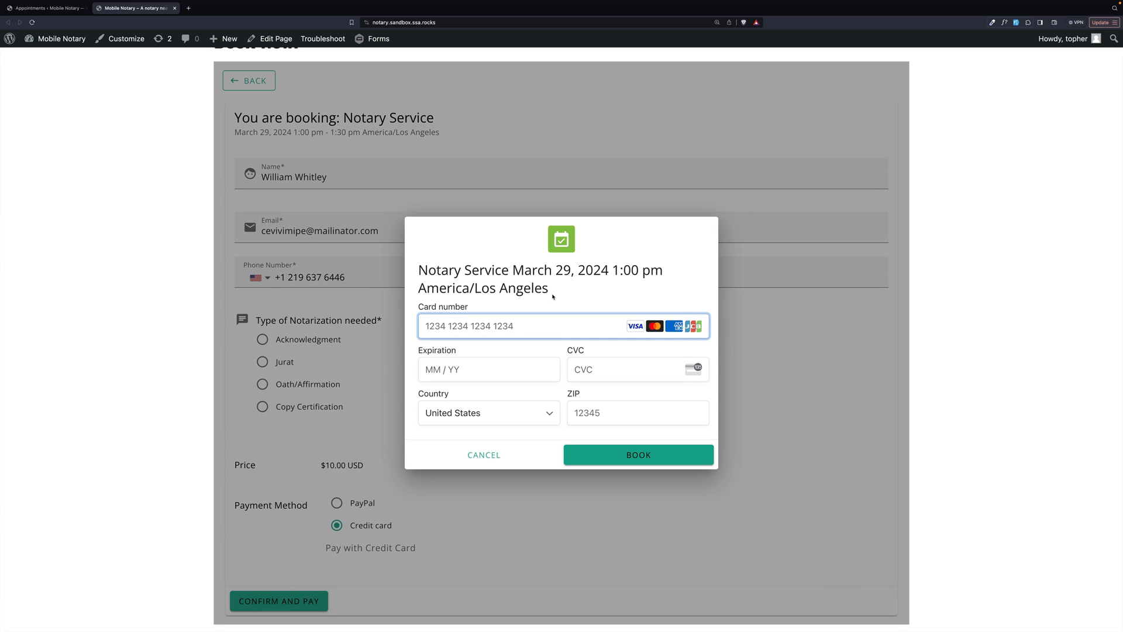
text(4242 4242)
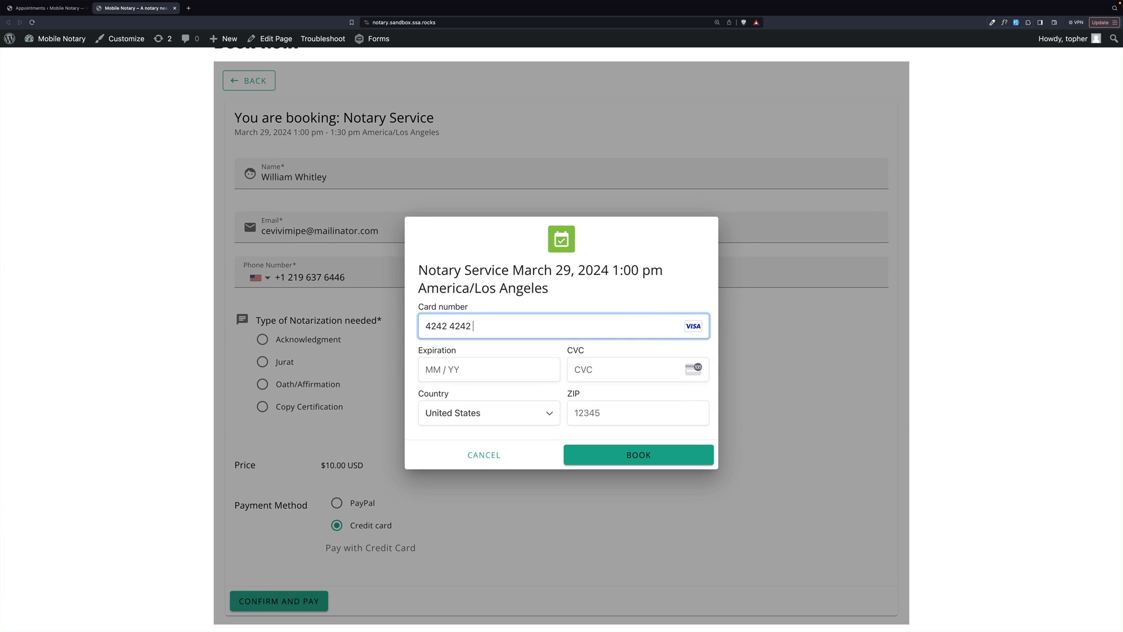
click(637, 453)
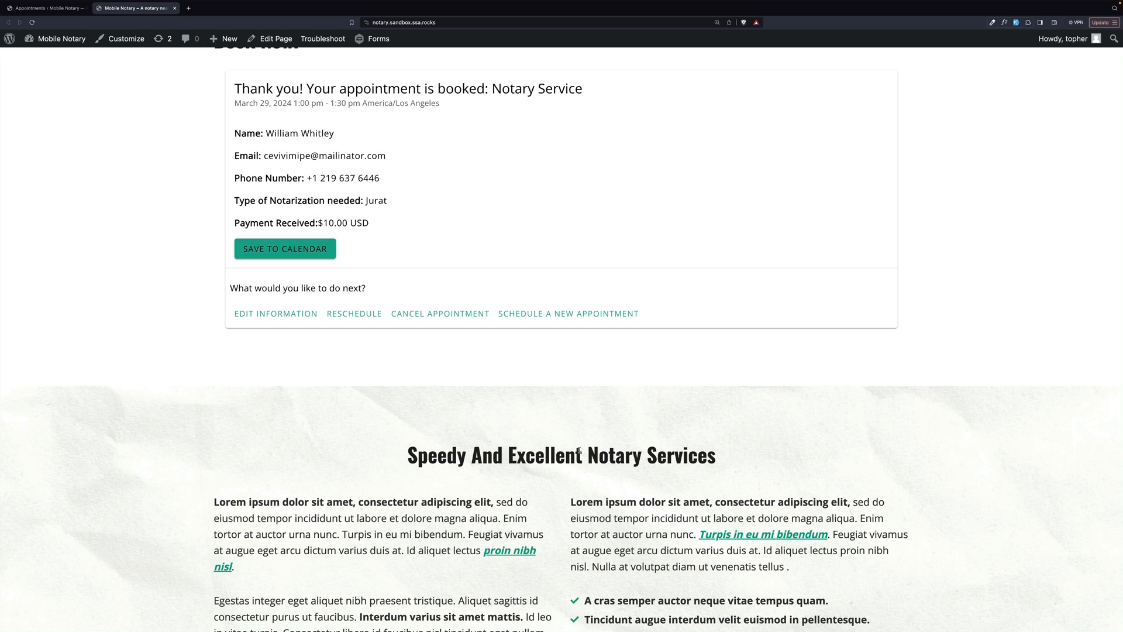
mouse_move(420, 216)
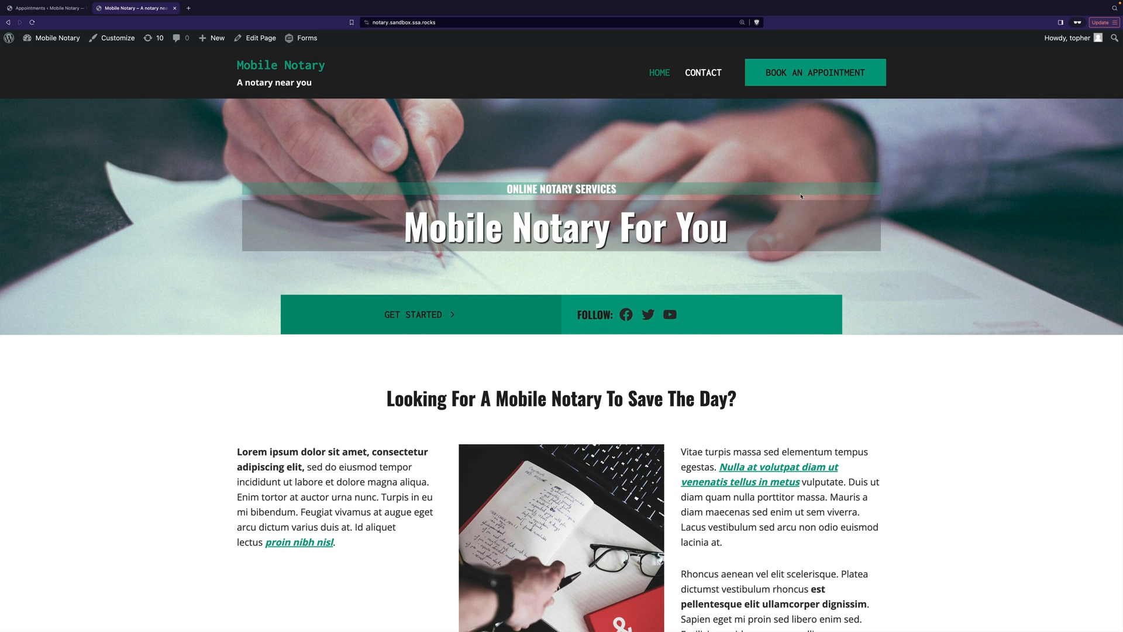
- Select the April 25, 2024 10:00–10:30 AM Morning slot under Book Now
scroll(down, 3)
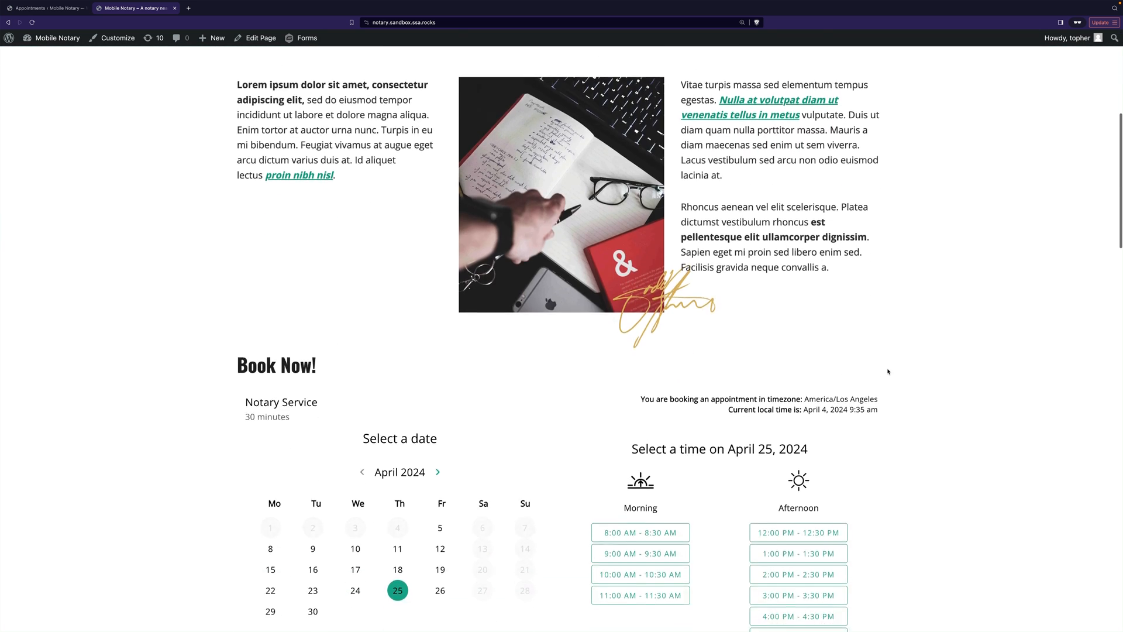
scroll(down, 3)
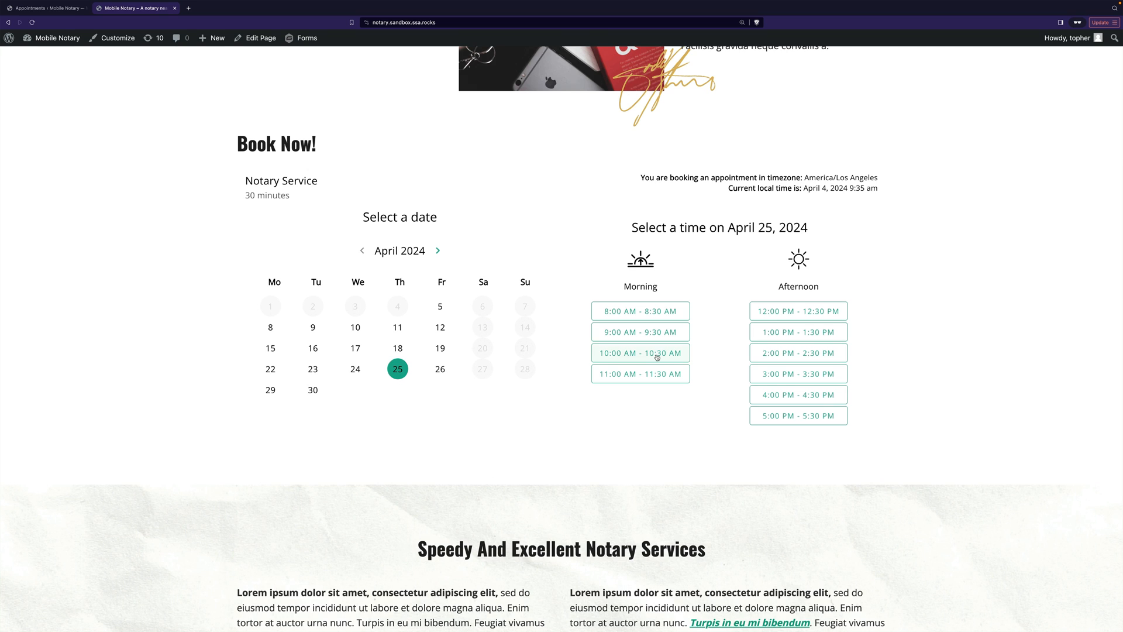
click(640, 353)
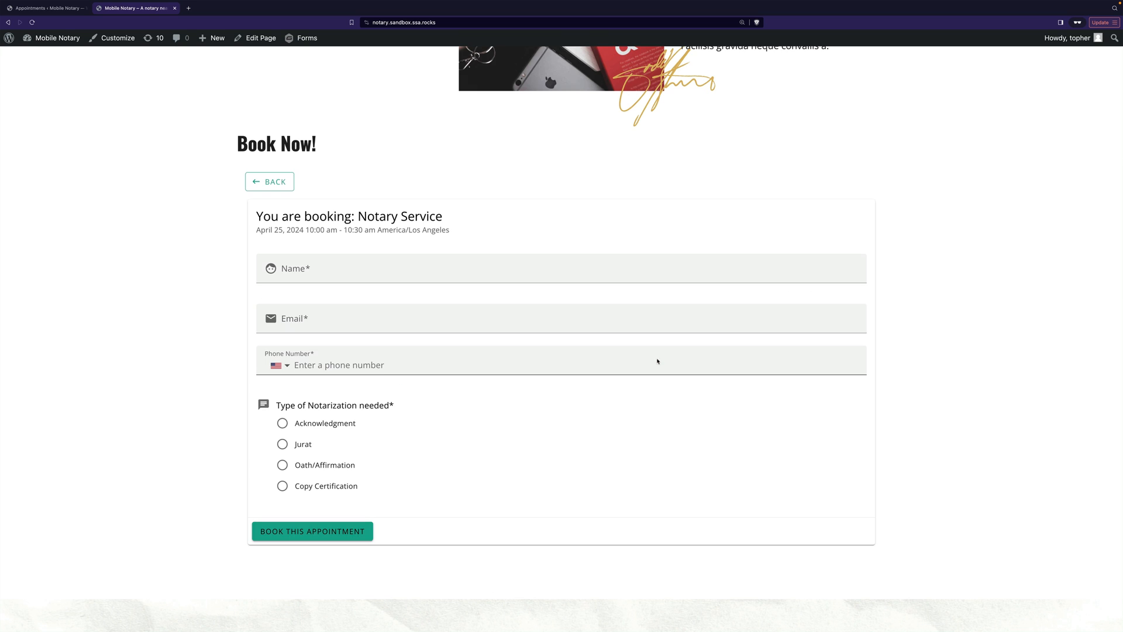
mouse_move(615, 295)
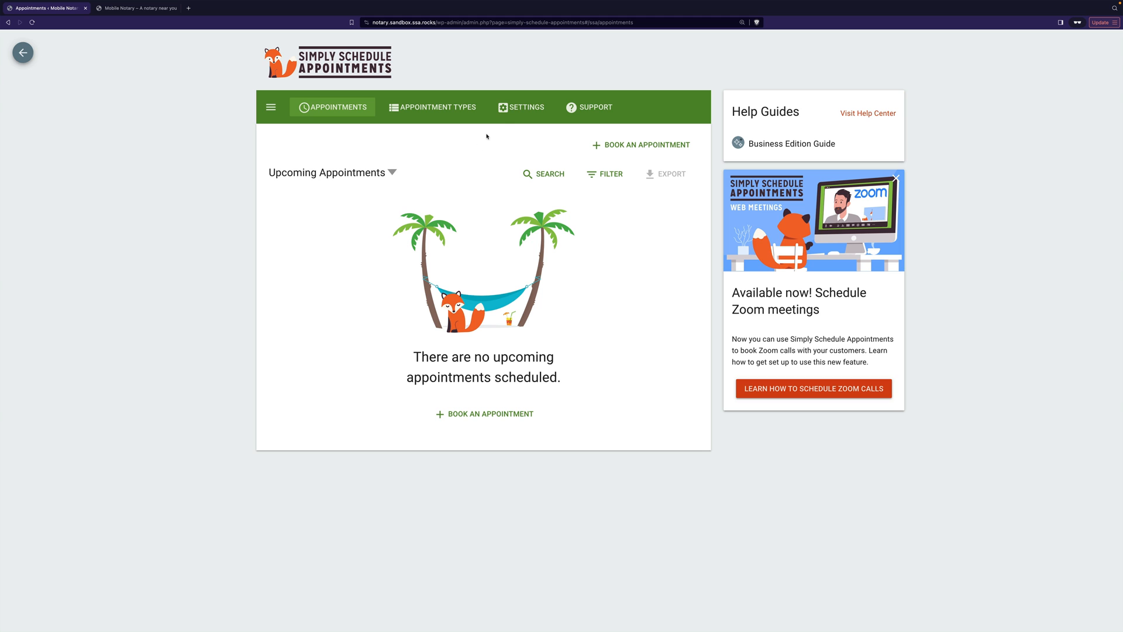
- Open the Styles card from the SSA Settings overview, showing accent #18a890 and Open Sans
click(526, 106)
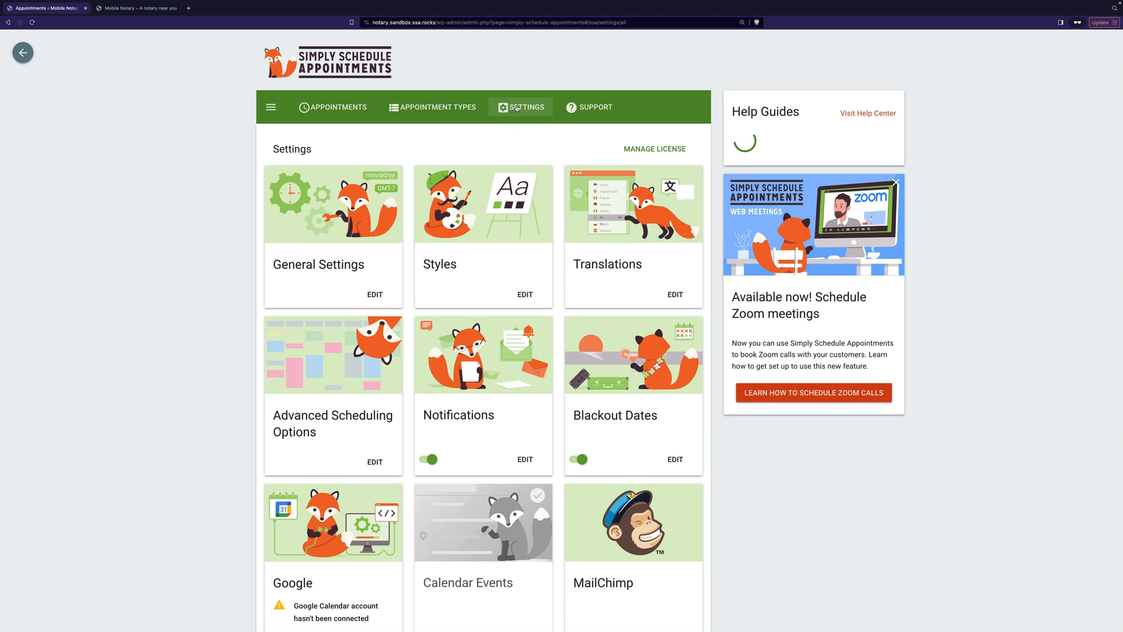
click(524, 295)
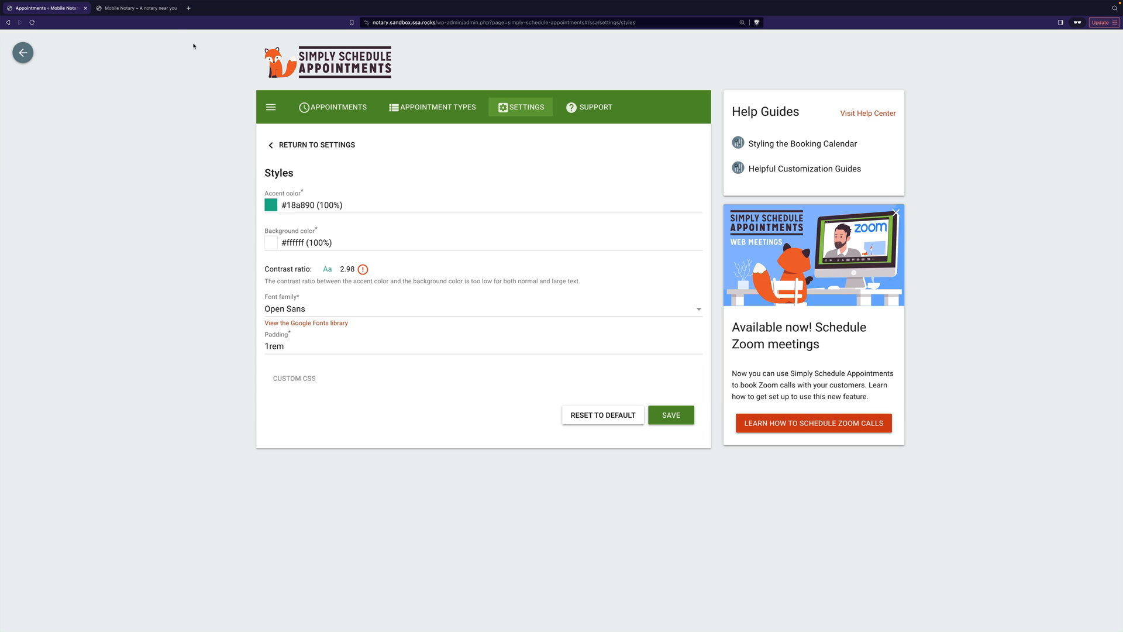
- Expand the empty Custom CSS editor on the Styles settings page
click(136, 8)
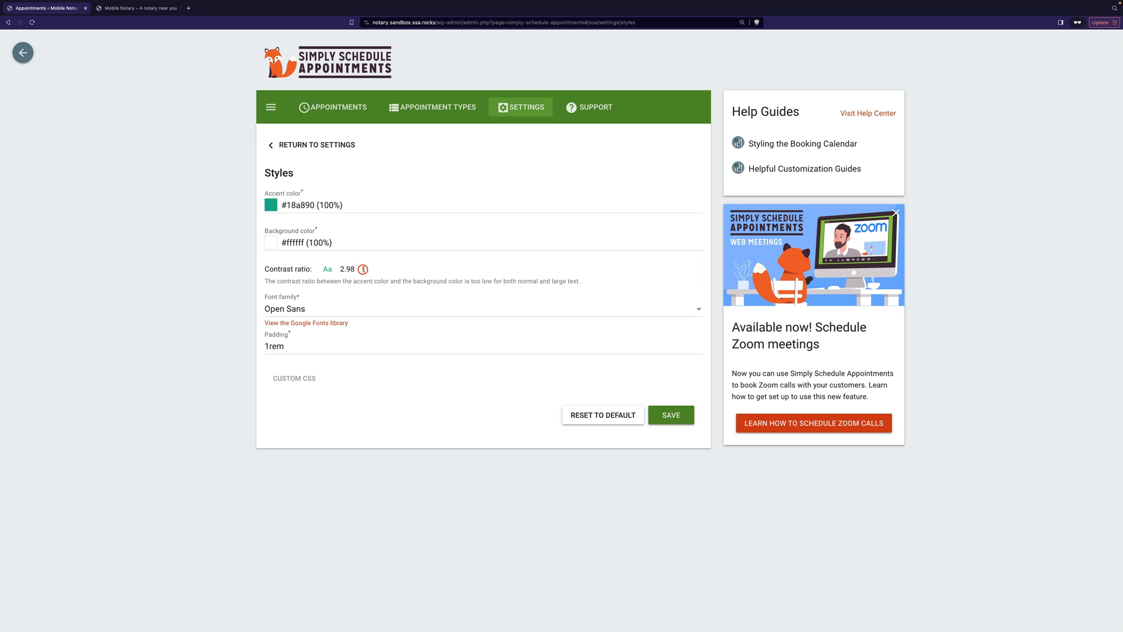
mouse_move(571, 292)
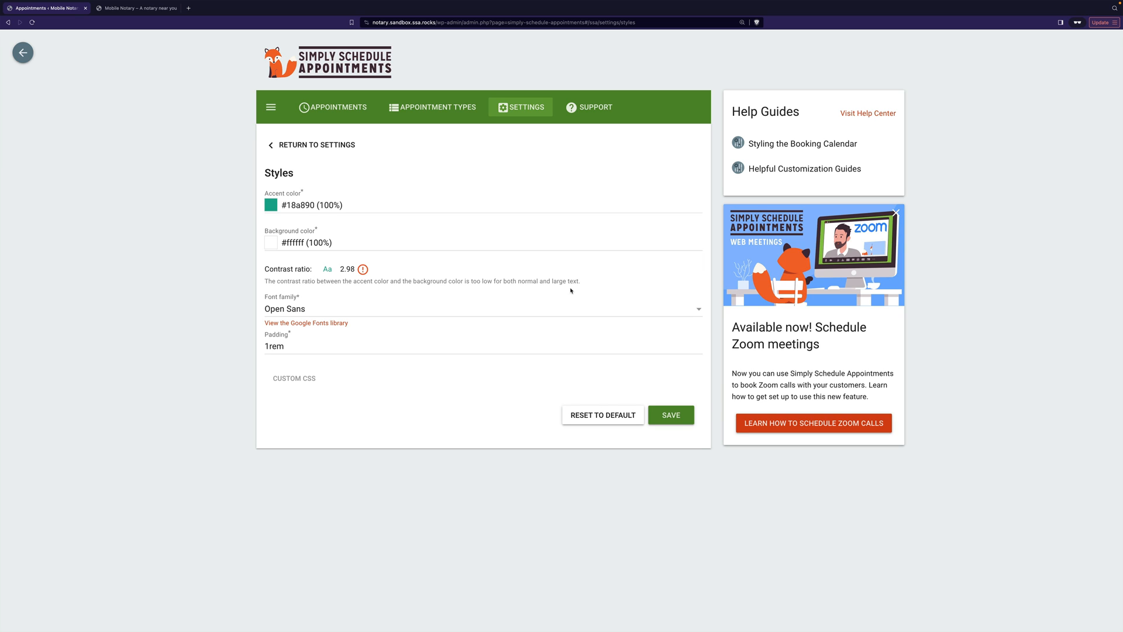
mouse_move(604, 281)
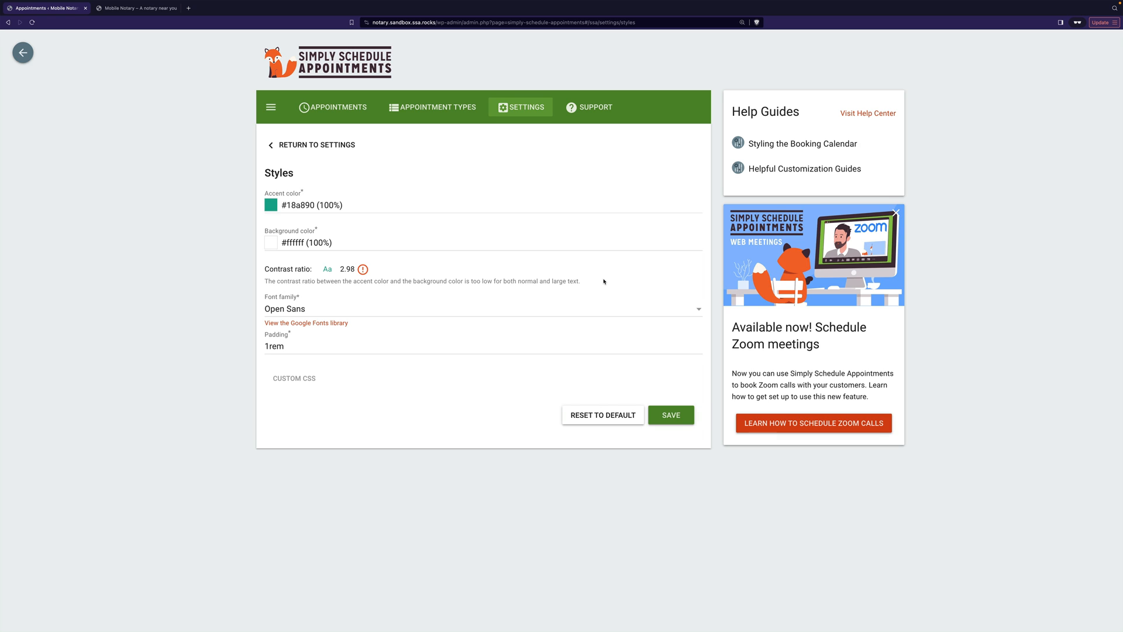
mouse_move(375, 312)
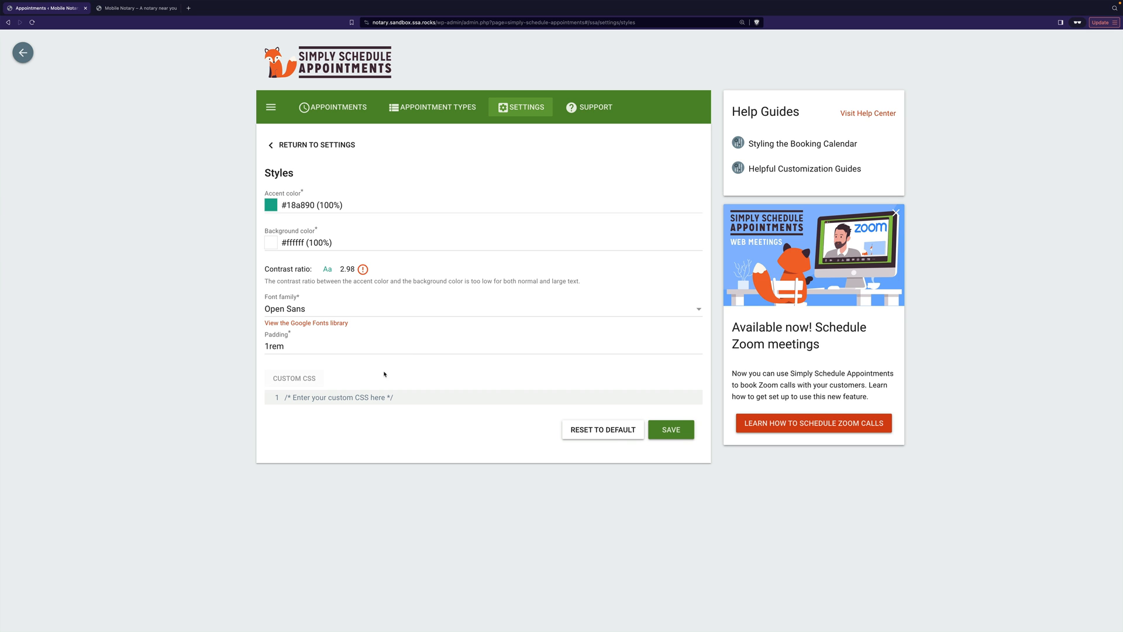
mouse_move(452, 394)
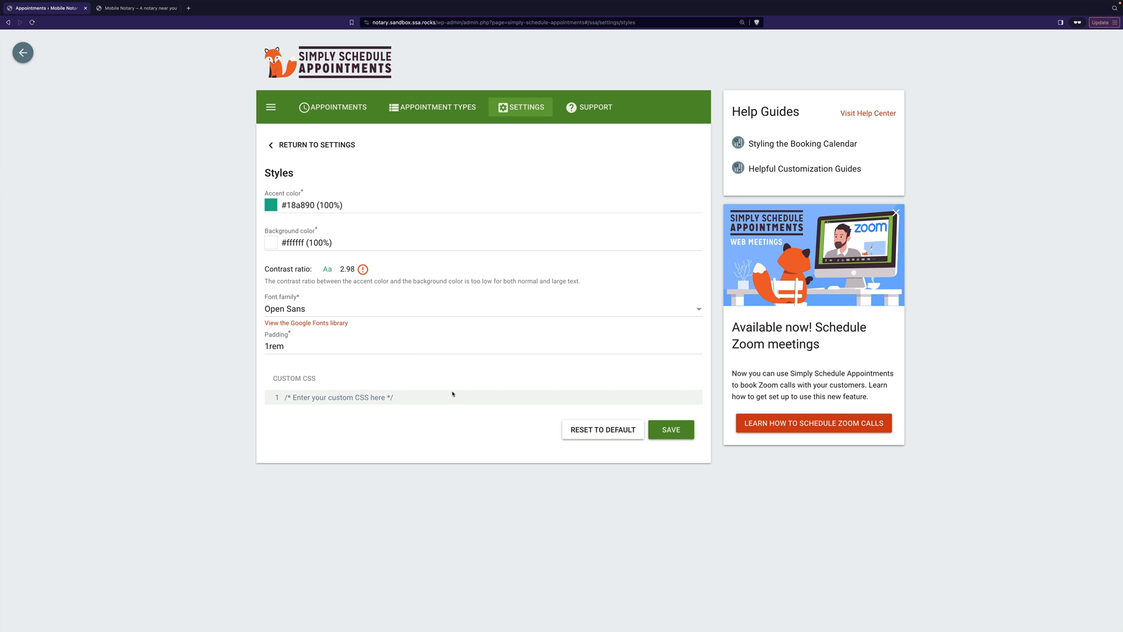